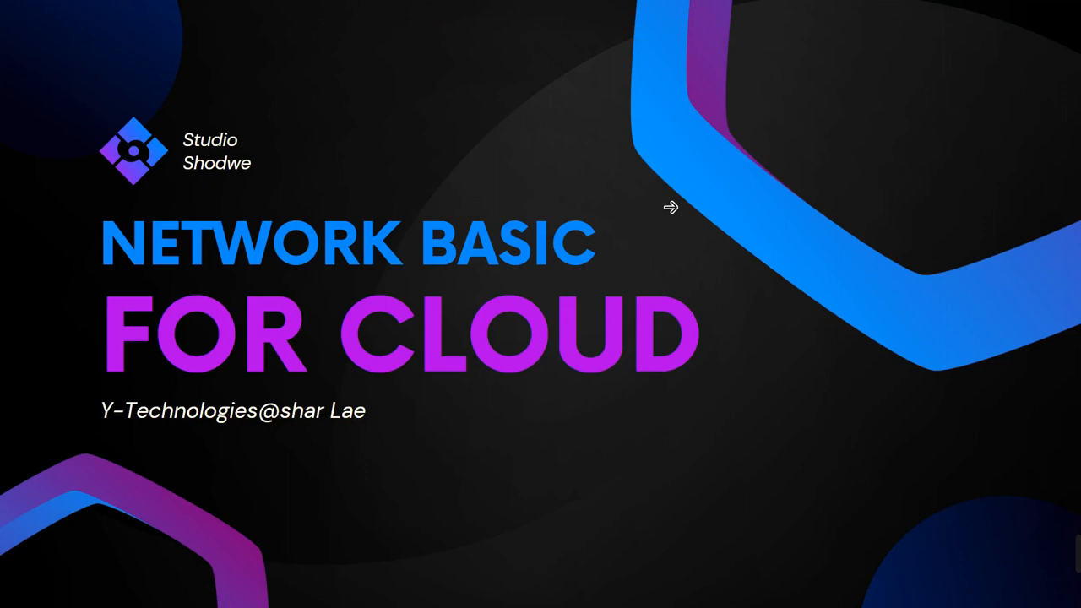
{"action": "mouse_move", "coordinate": [684, 232]}
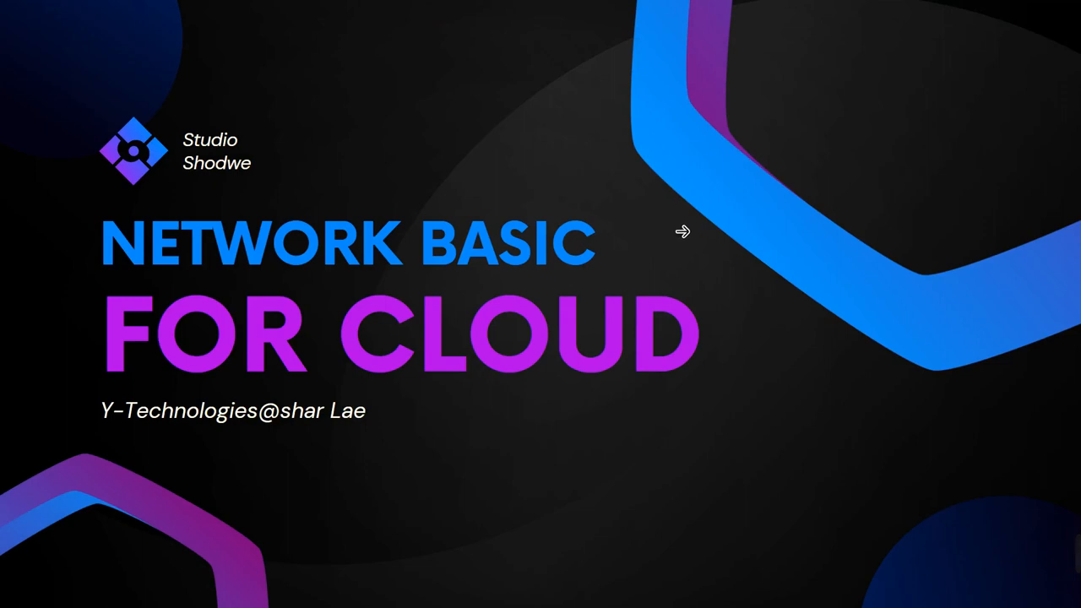
{"action": "mouse_move", "coordinate": [712, 302]}
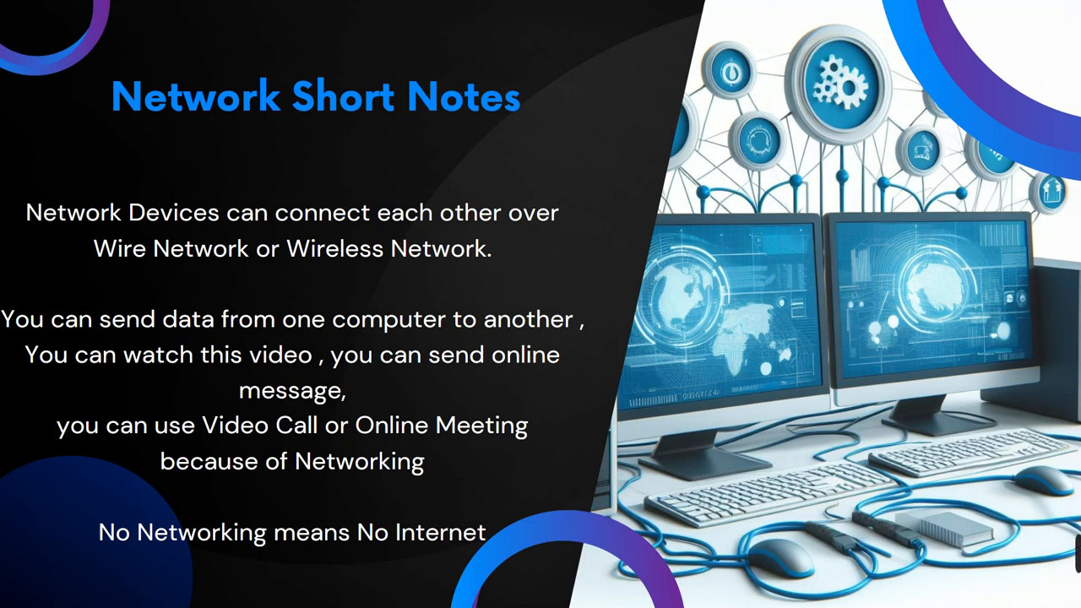
{"action": "mouse_move", "coordinate": [283, 368]}
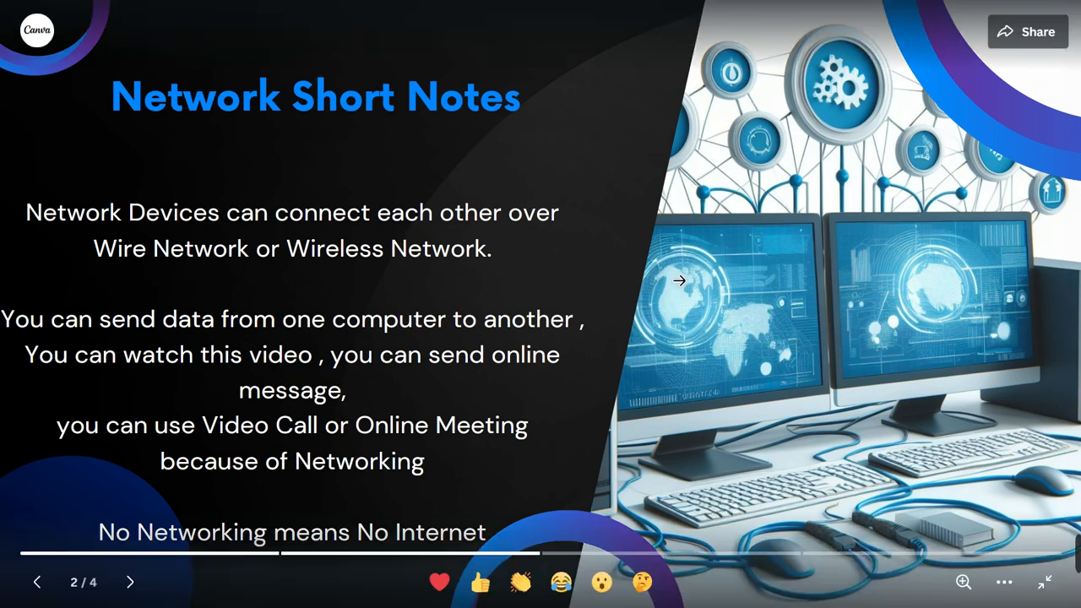
{"action": "mouse_move", "coordinate": [756, 428]}
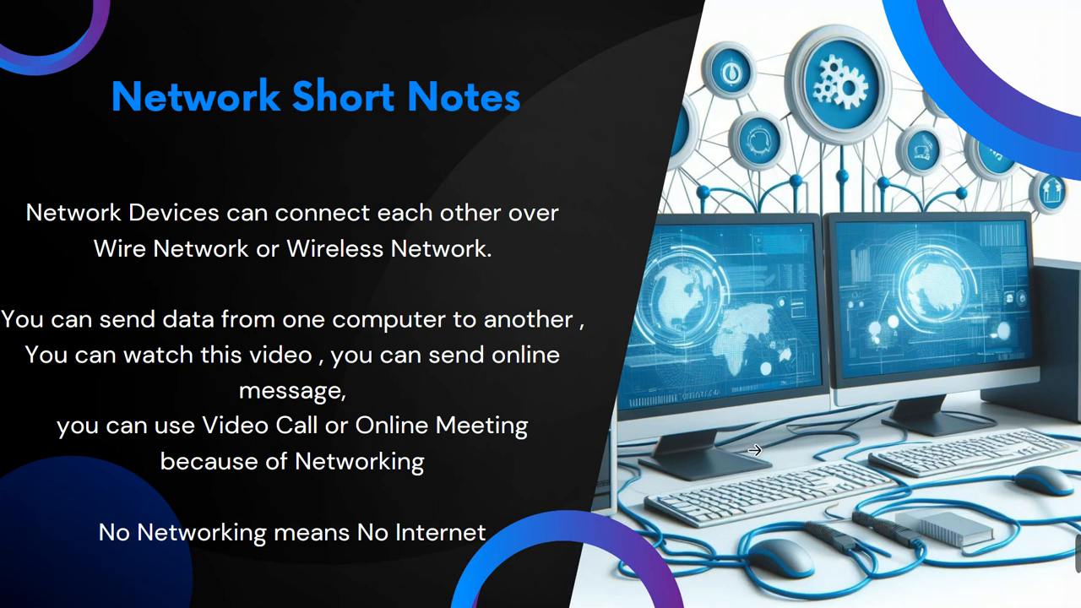
{"action": "mouse_move", "coordinate": [735, 492]}
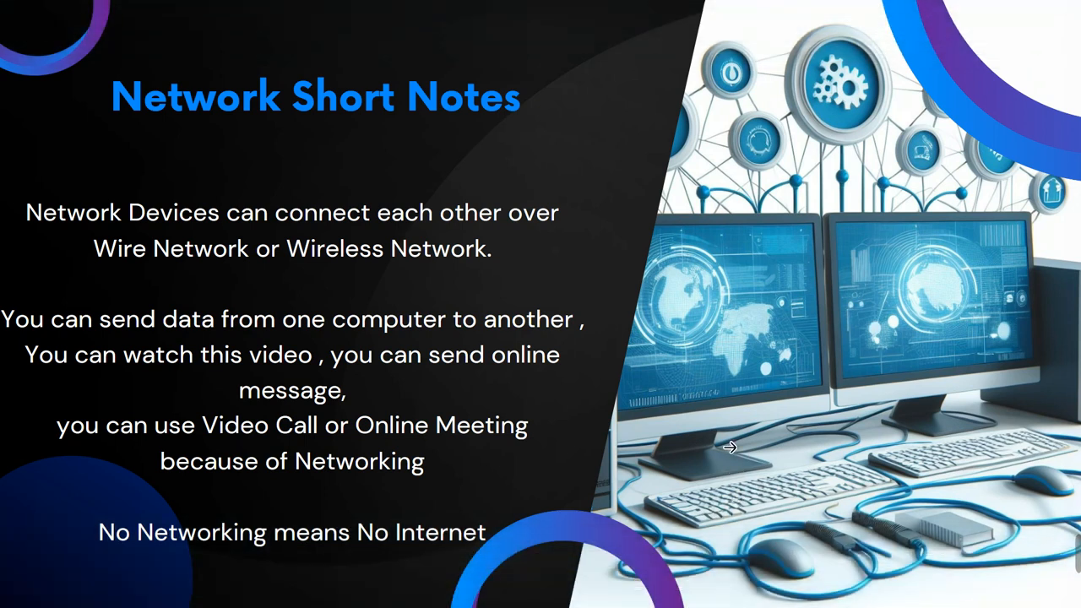
{"action": "mouse_move", "coordinate": [724, 421]}
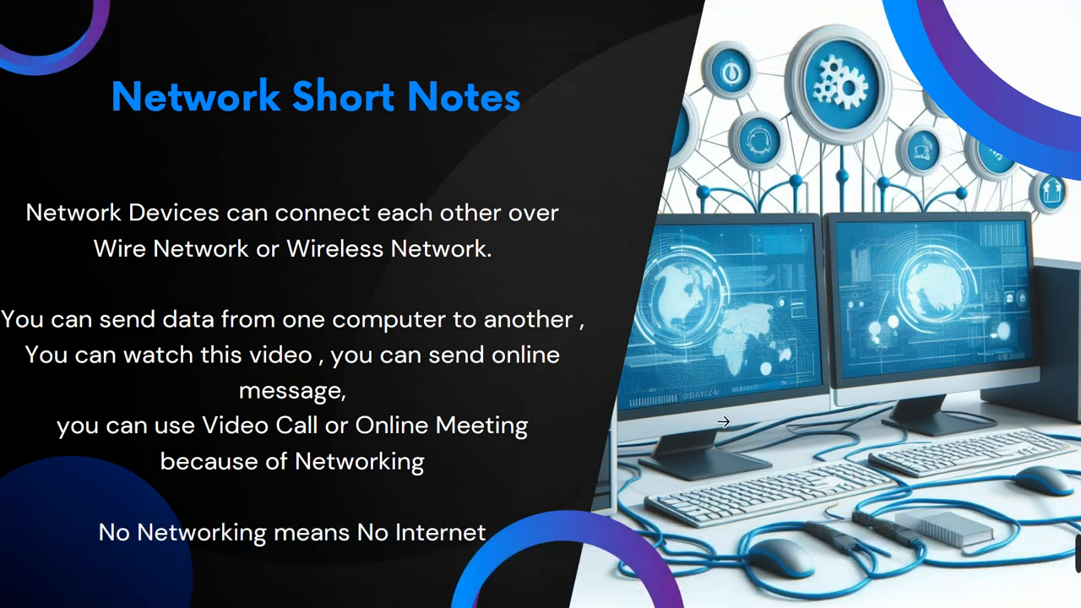
{"action": "mouse_move", "coordinate": [801, 480]}
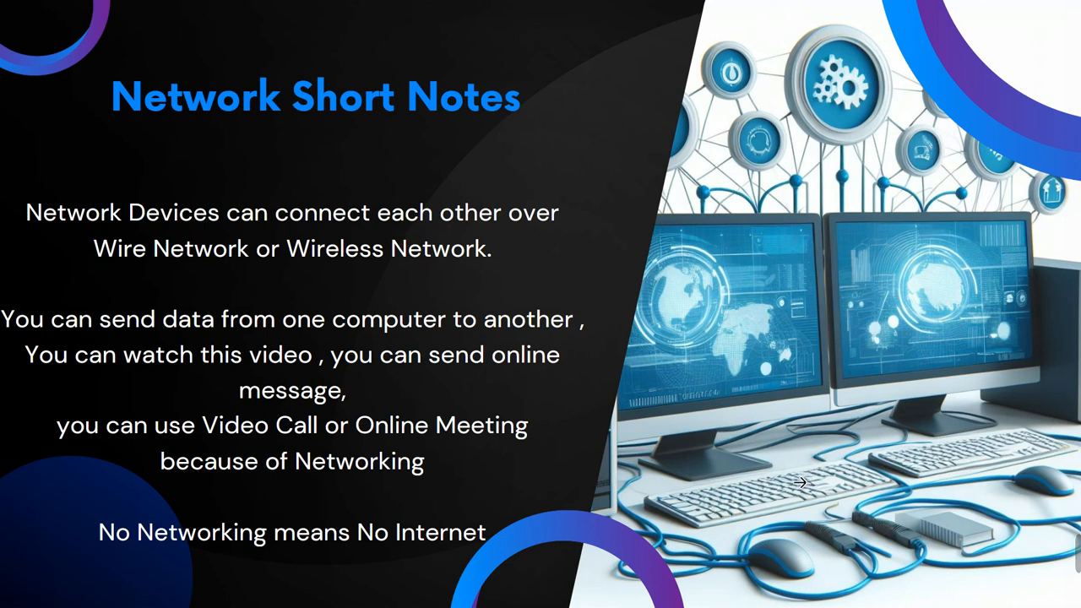
{"action": "mouse_move", "coordinate": [703, 395]}
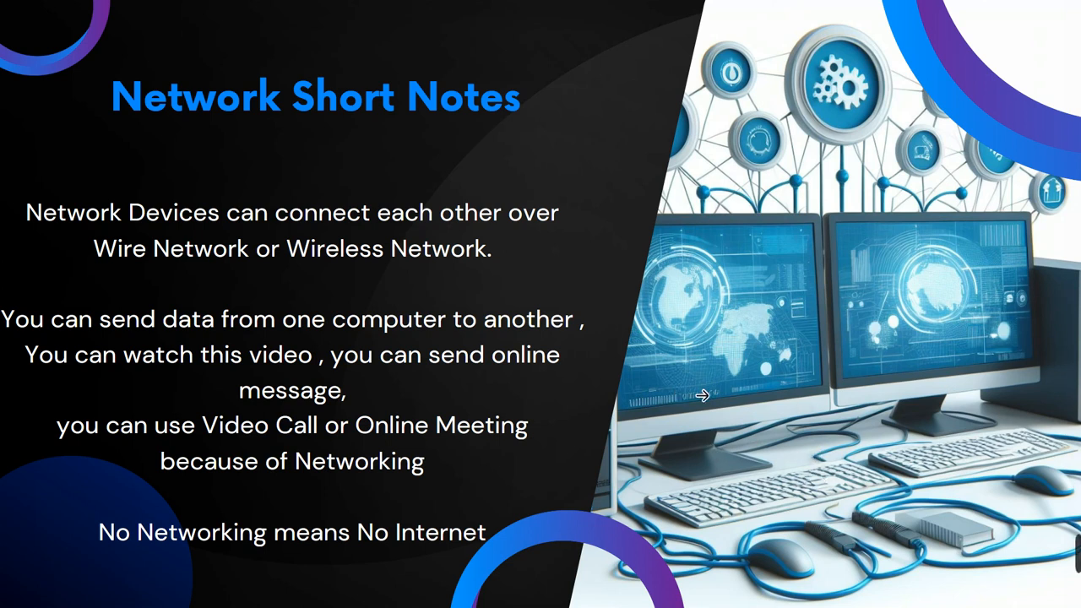
{"action": "mouse_move", "coordinate": [828, 378]}
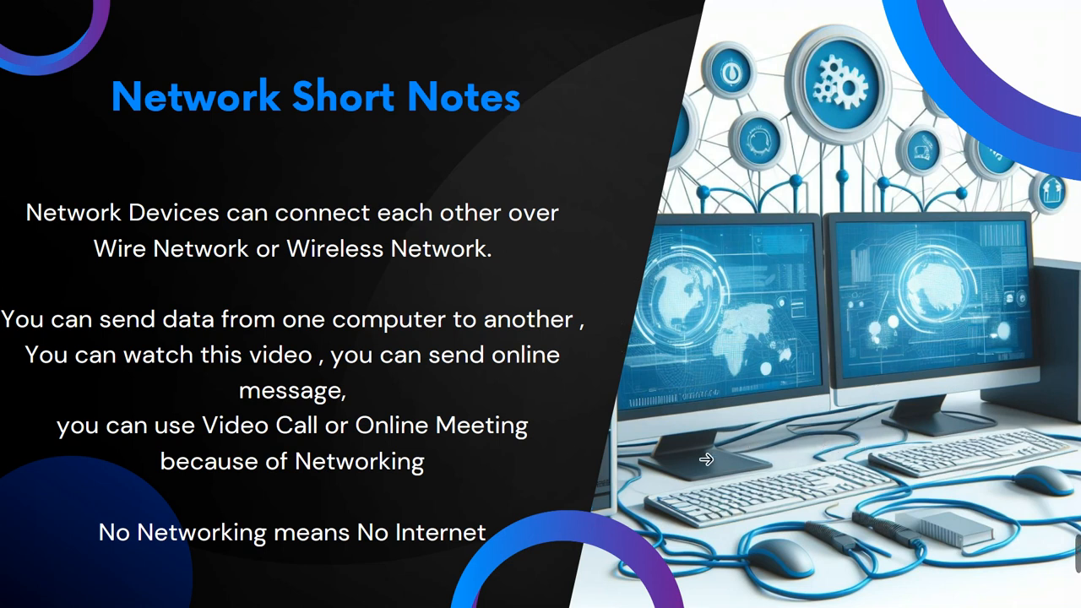
{"action": "mouse_move", "coordinate": [642, 460]}
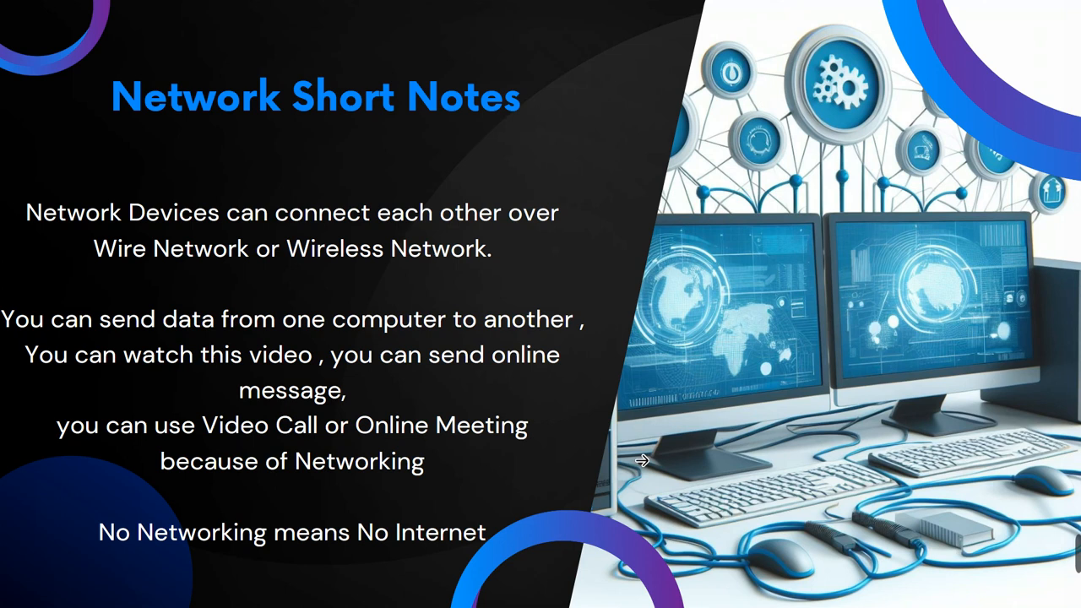
{"action": "mouse_move", "coordinate": [757, 469]}
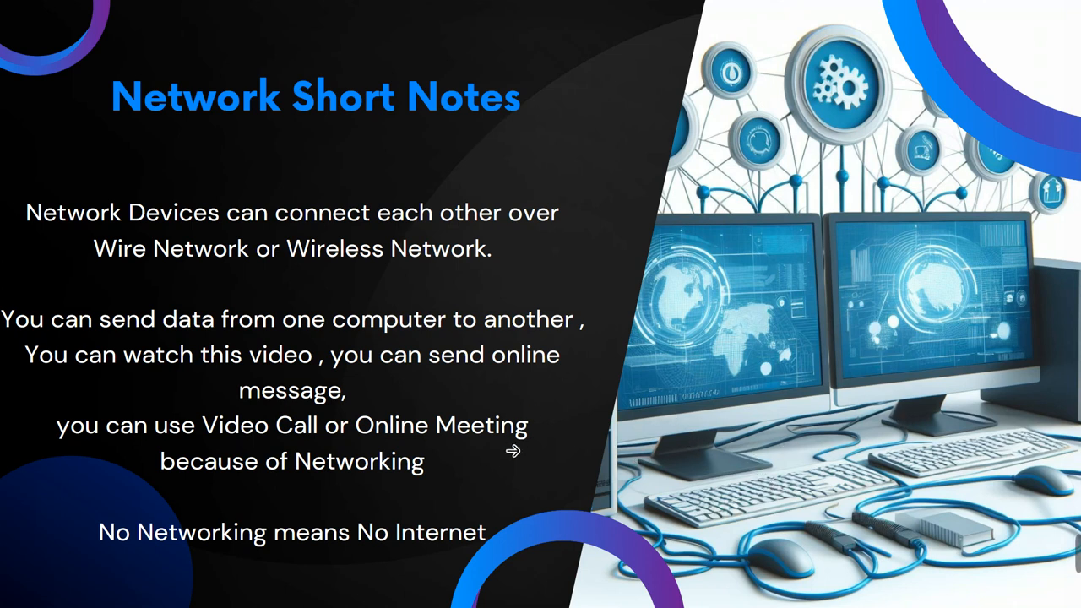
{"action": "mouse_move", "coordinate": [564, 448]}
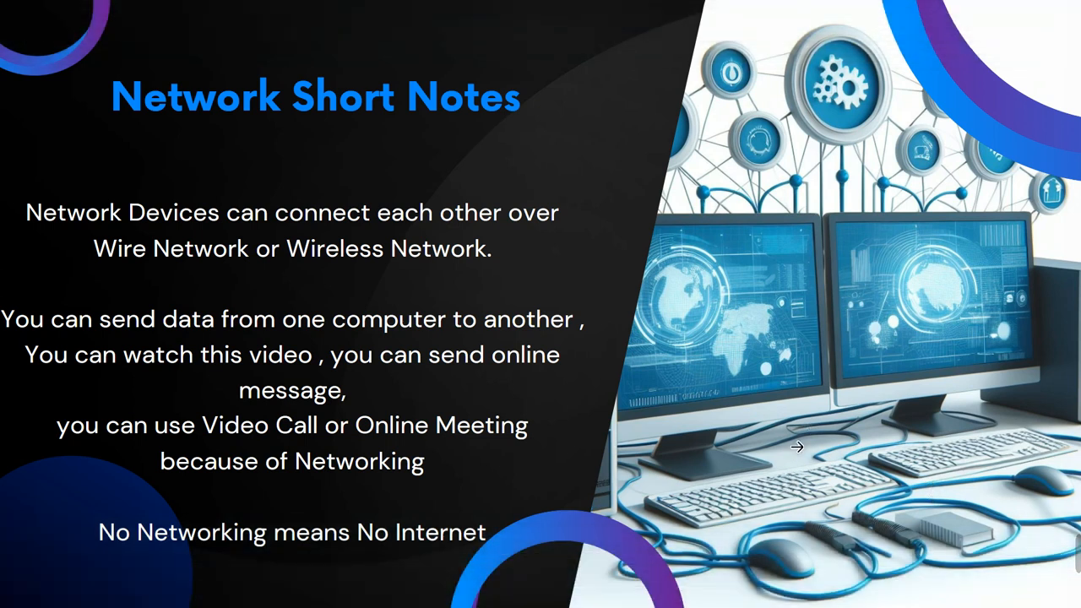
{"action": "mouse_move", "coordinate": [826, 434]}
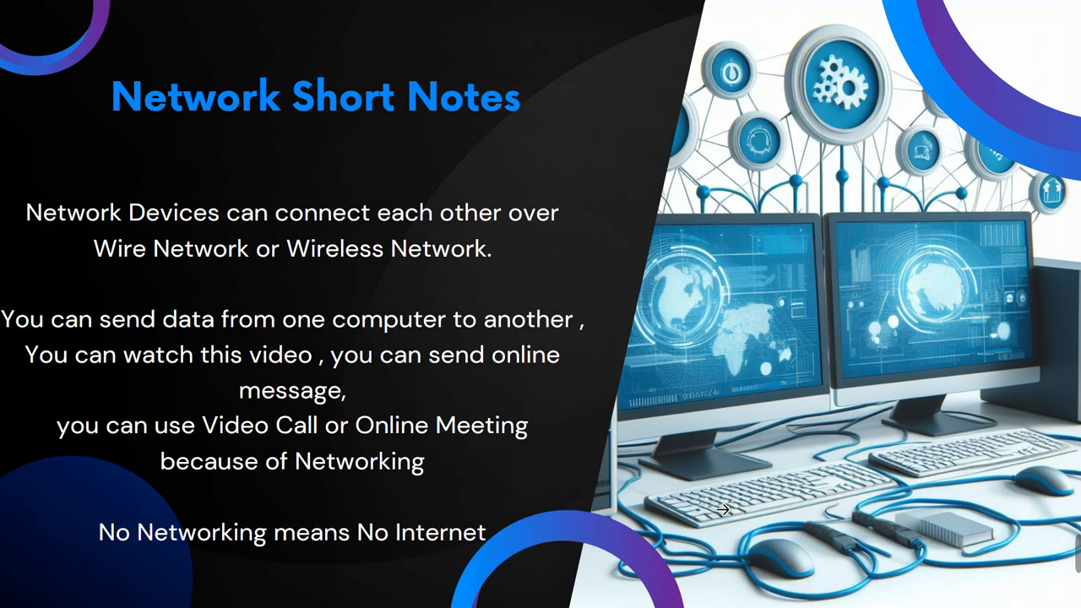
{"action": "mouse_move", "coordinate": [842, 409]}
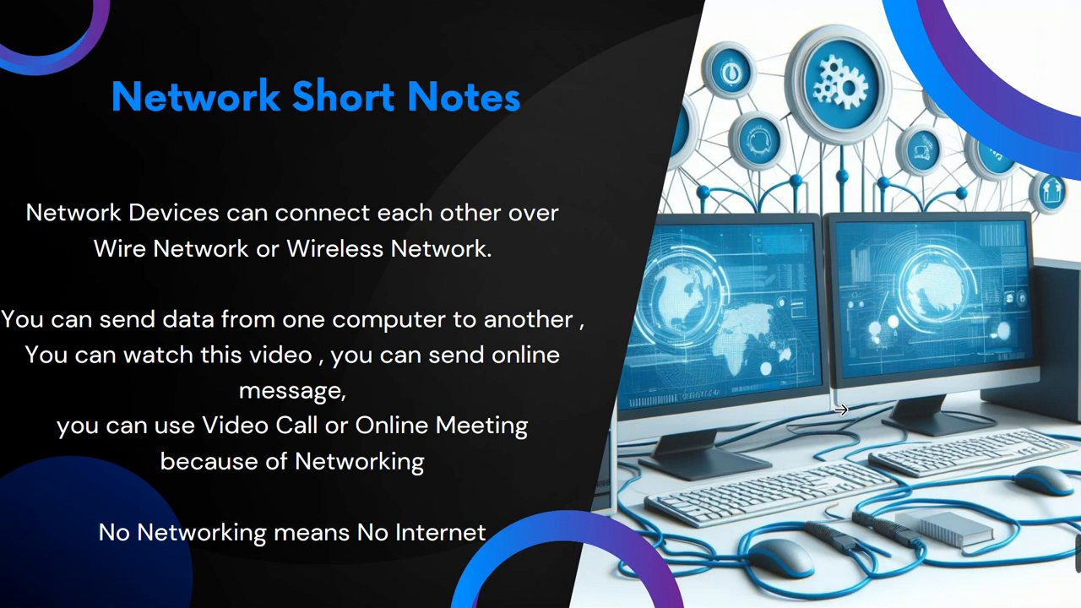
{"action": "mouse_move", "coordinate": [883, 474]}
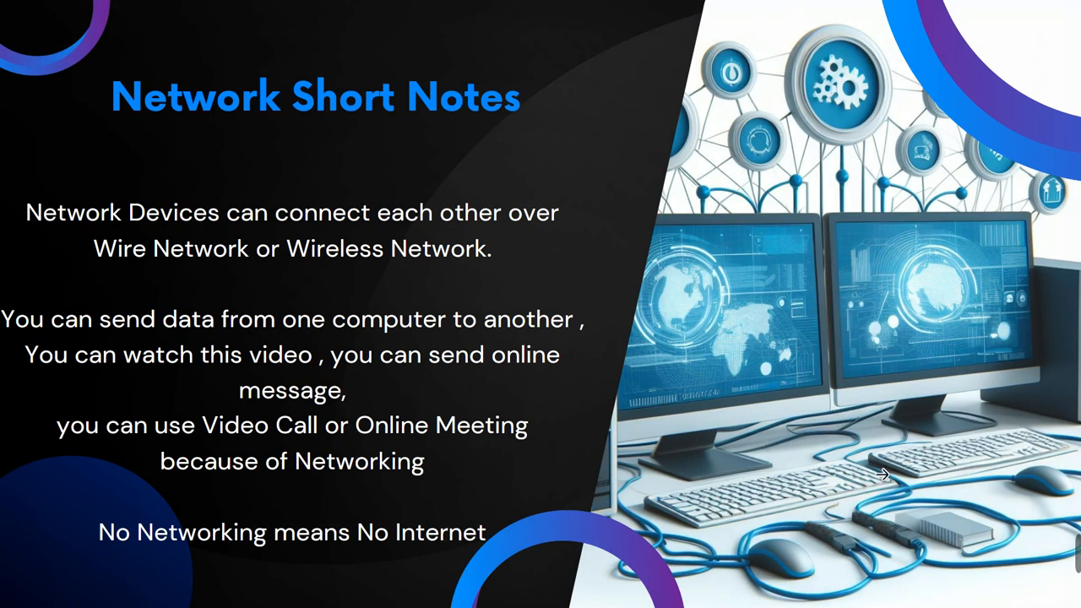
{"action": "mouse_move", "coordinate": [844, 443]}
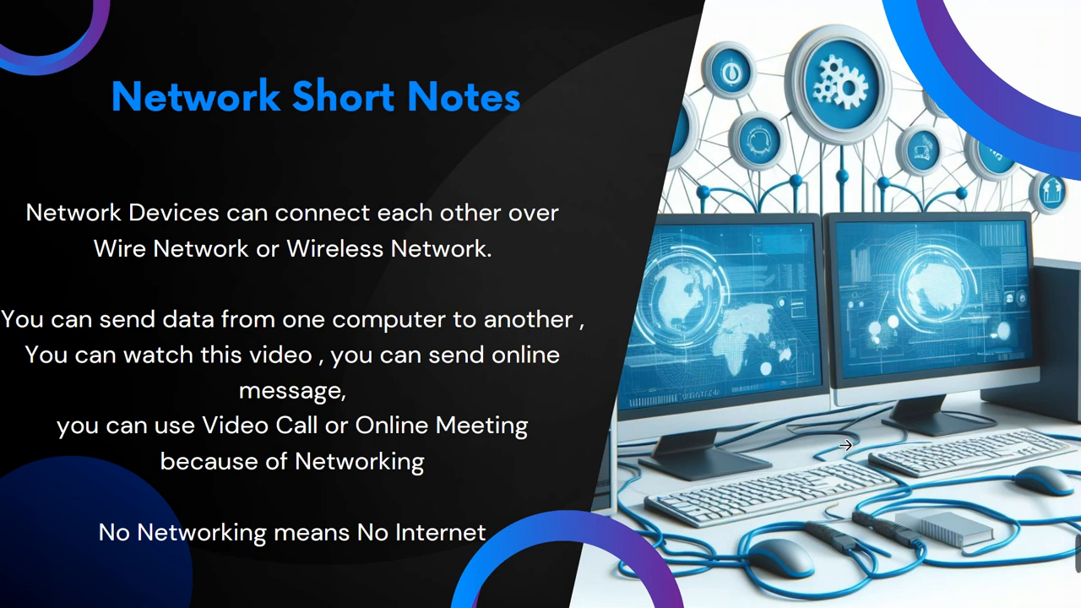
{"action": "mouse_move", "coordinate": [761, 313]}
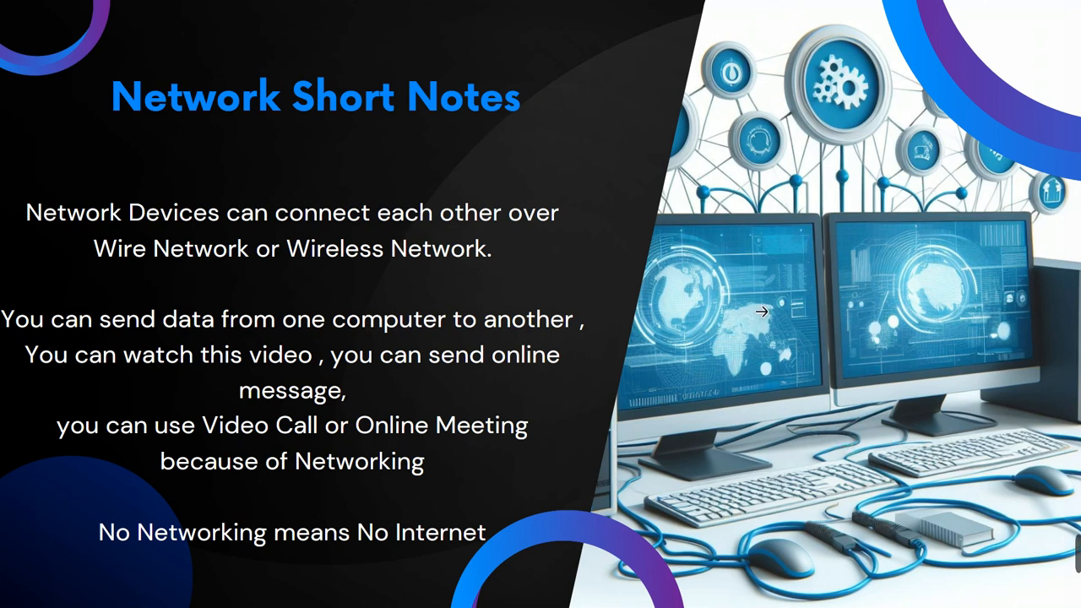
{"action": "mouse_move", "coordinate": [997, 447]}
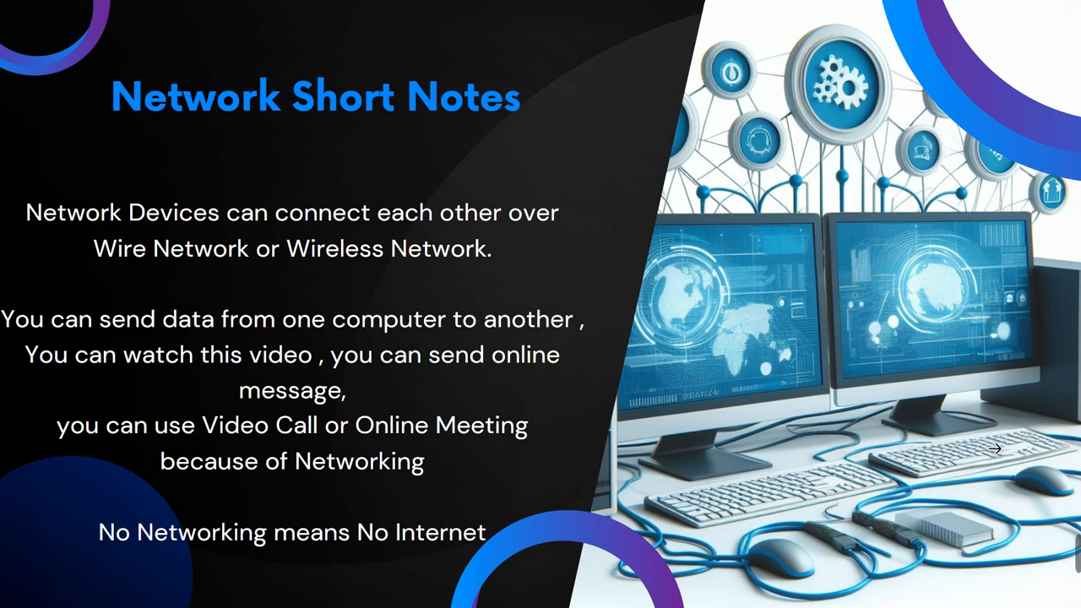
{"action": "mouse_move", "coordinate": [839, 466]}
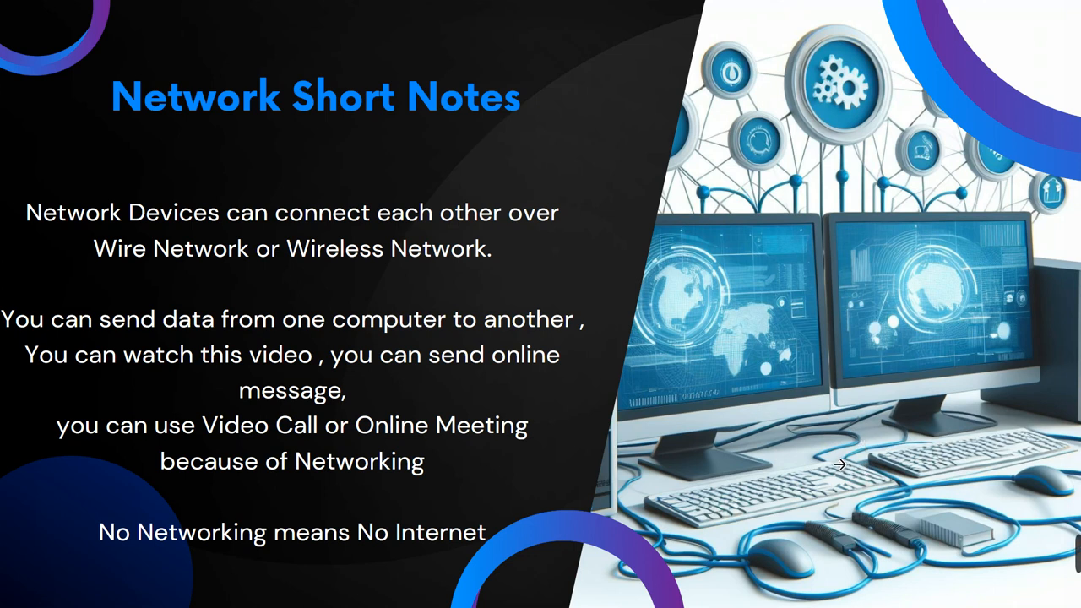
{"action": "mouse_move", "coordinate": [934, 481]}
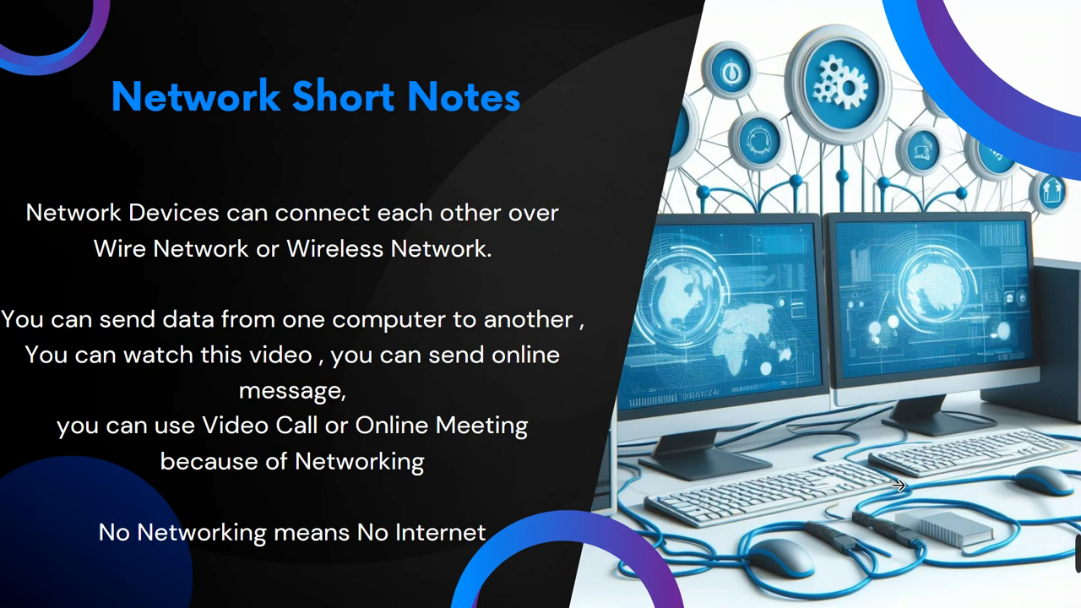
{"action": "mouse_move", "coordinate": [904, 510]}
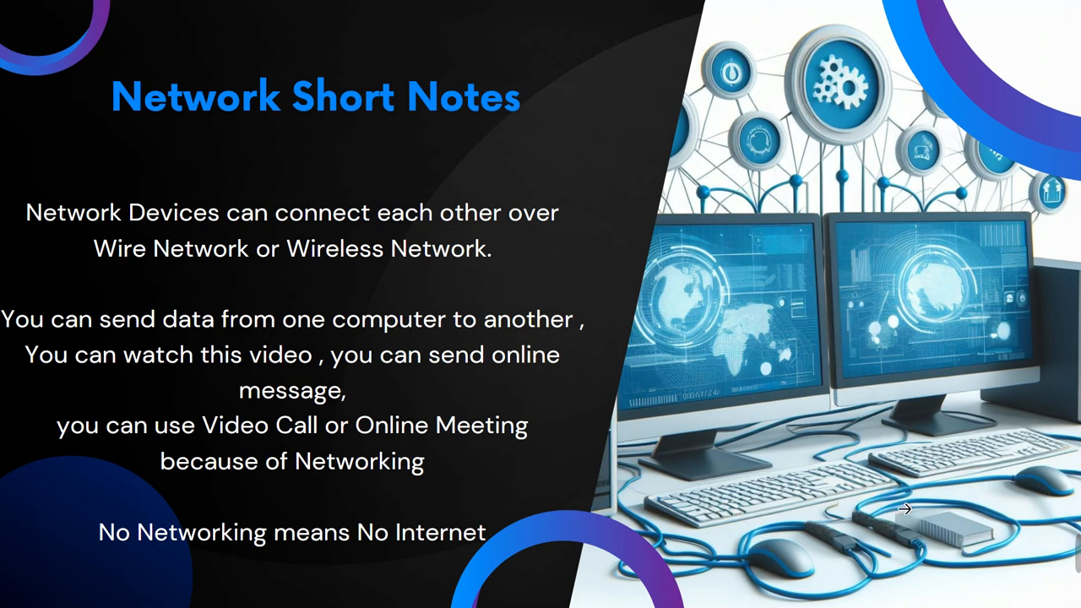
{"action": "mouse_move", "coordinate": [844, 381]}
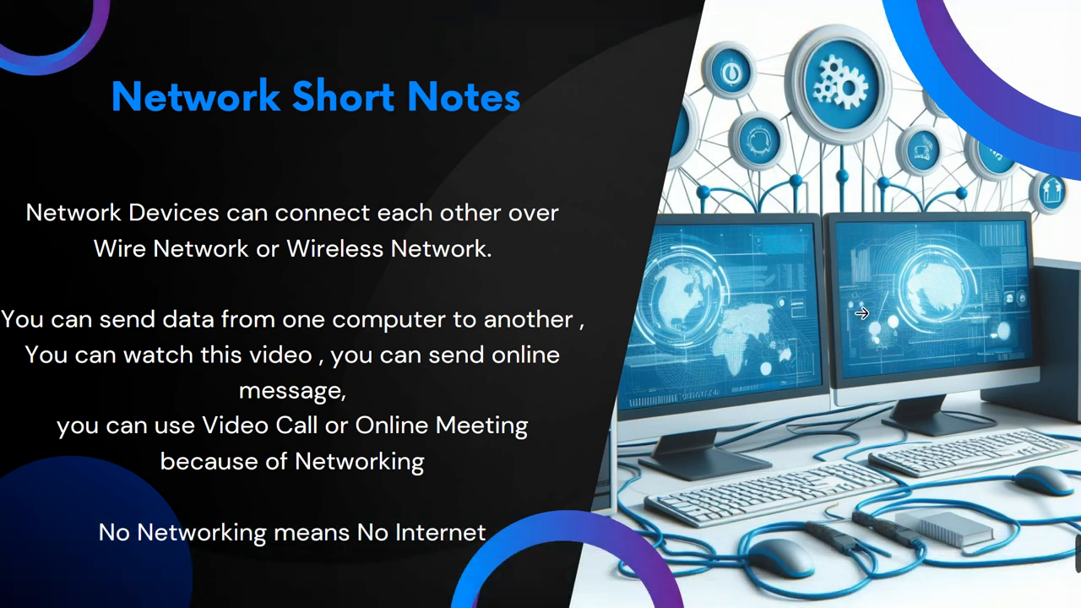
{"action": "mouse_move", "coordinate": [708, 432]}
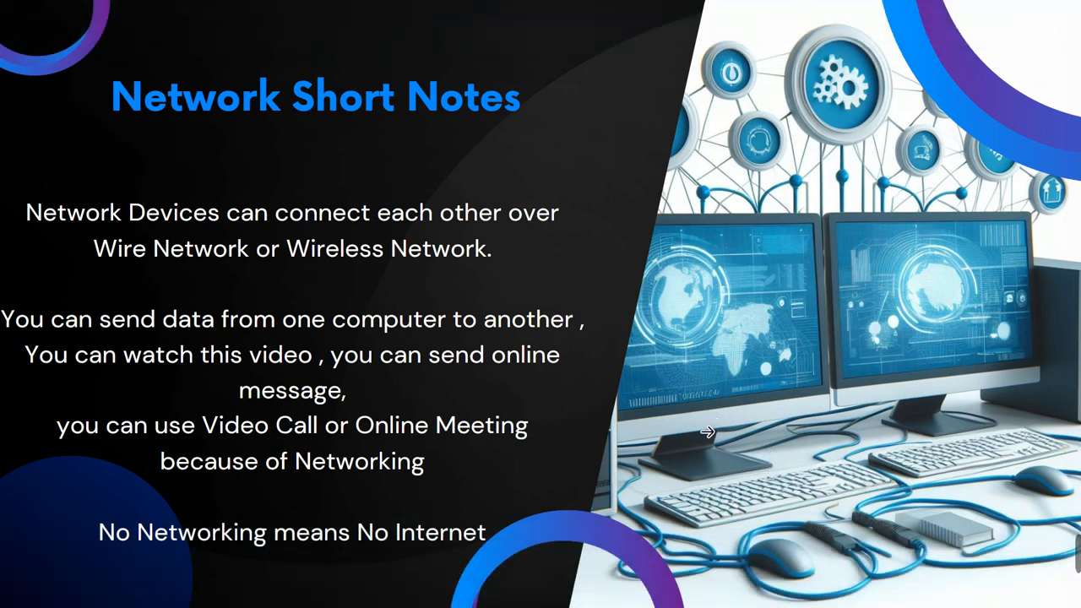
{"action": "mouse_move", "coordinate": [734, 381]}
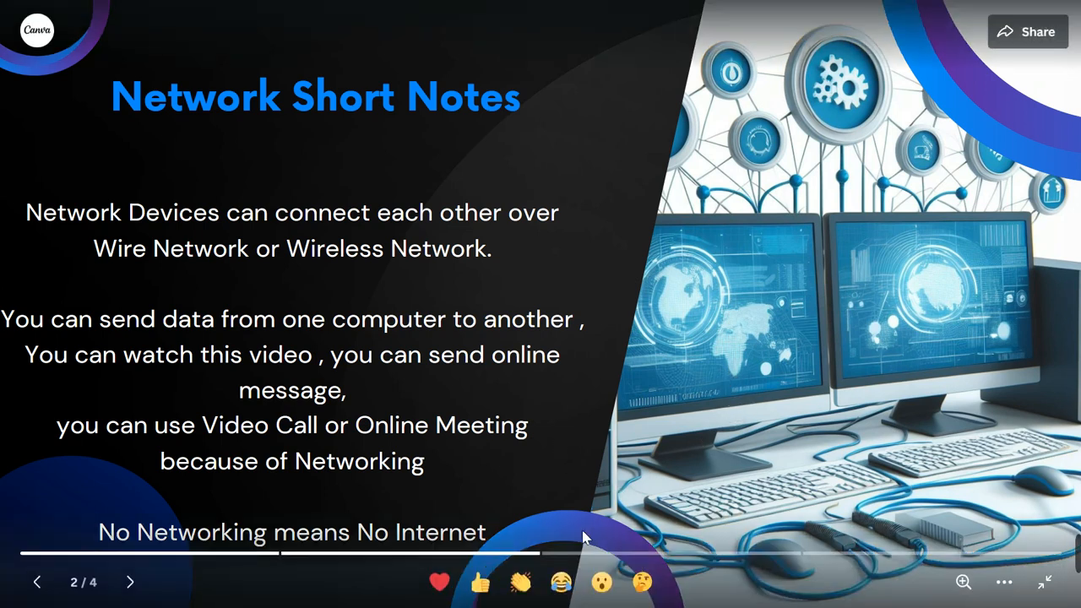
{"action": "mouse_move", "coordinate": [702, 426]}
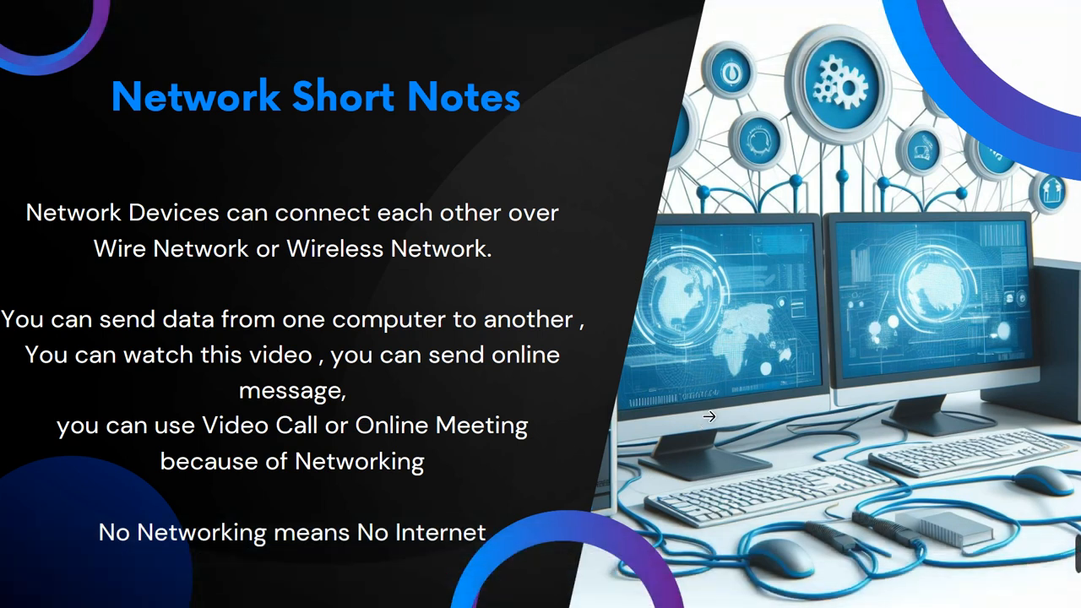
{"action": "mouse_move", "coordinate": [369, 442]}
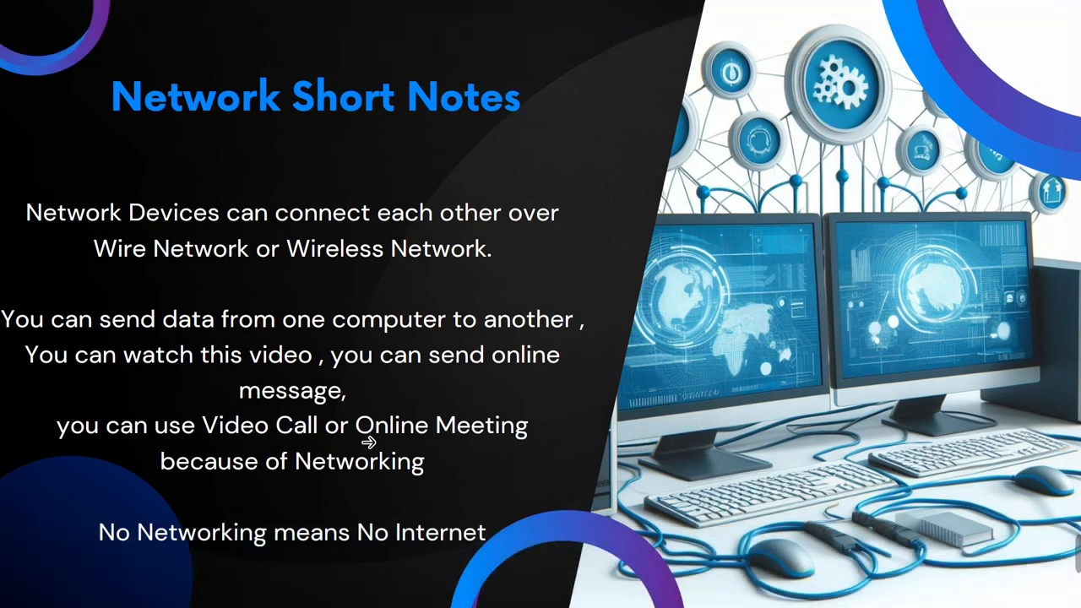
{"action": "mouse_move", "coordinate": [864, 269]}
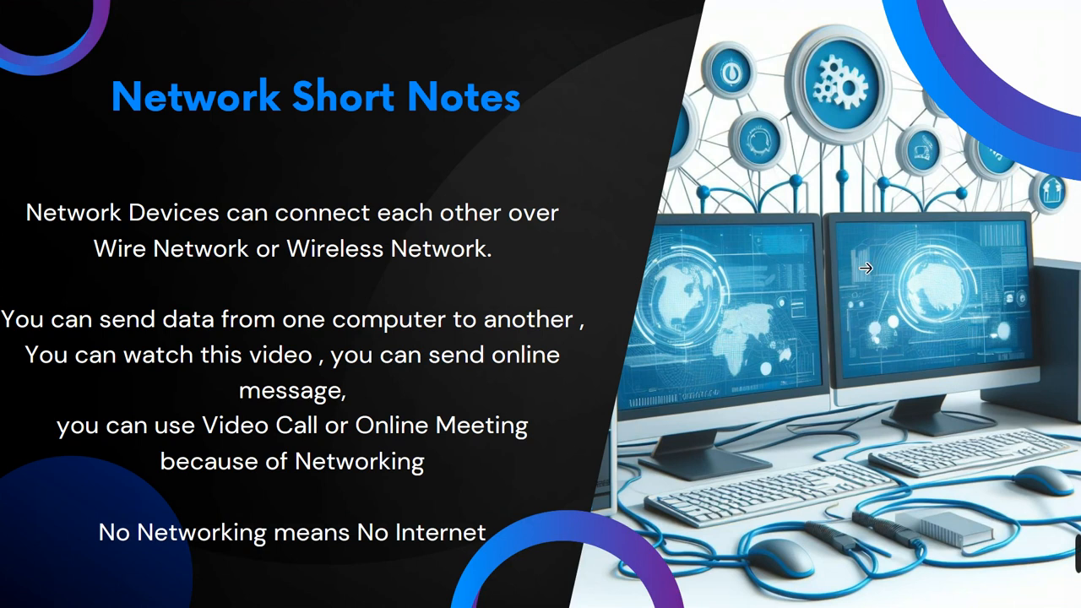
{"action": "mouse_move", "coordinate": [744, 380]}
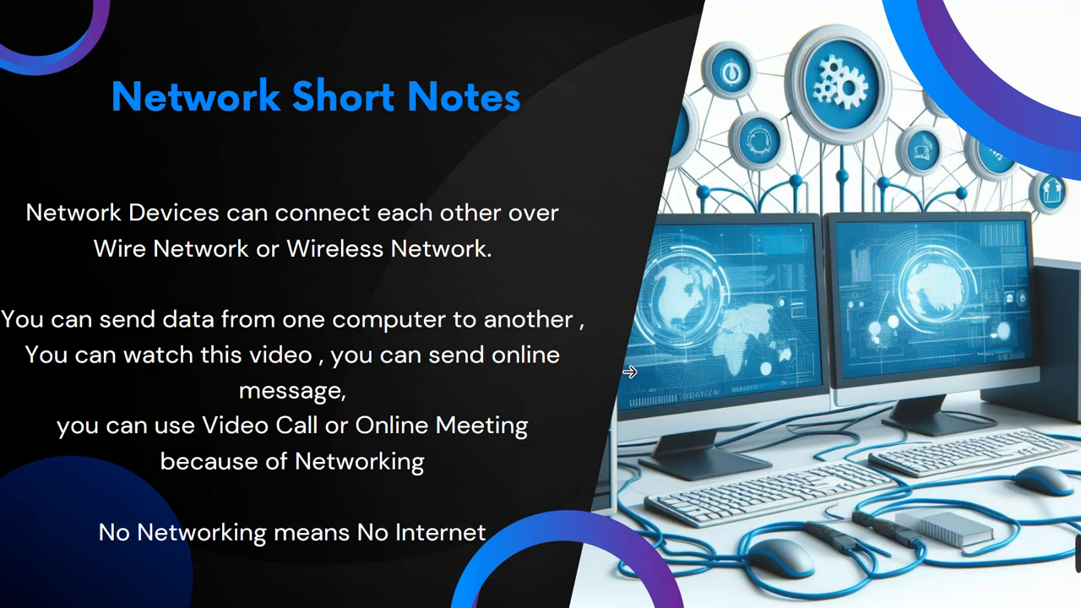
{"action": "mouse_move", "coordinate": [786, 342]}
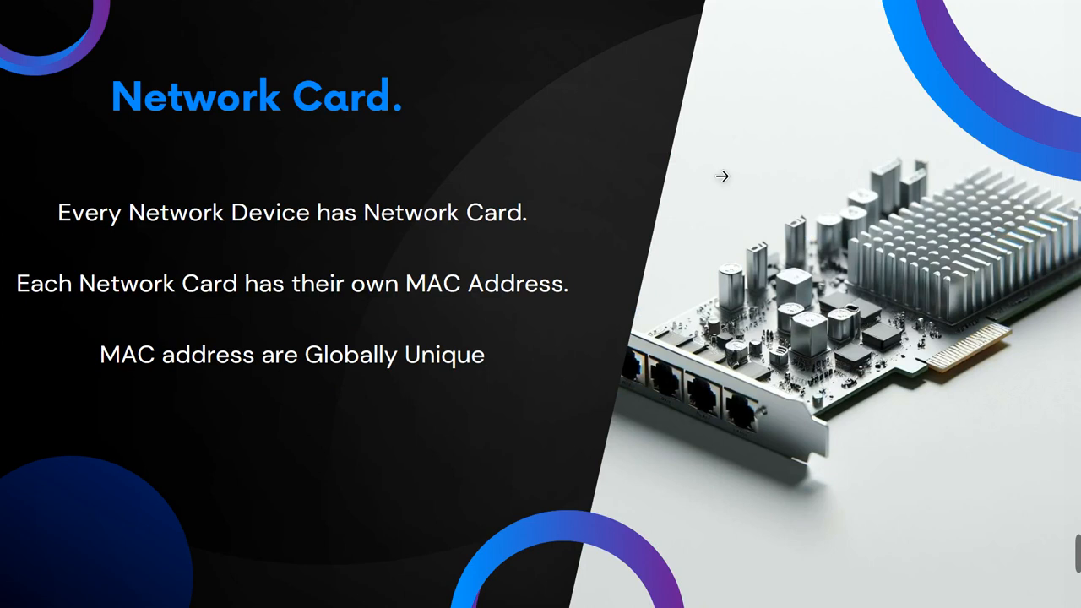
{"action": "mouse_move", "coordinate": [816, 365]}
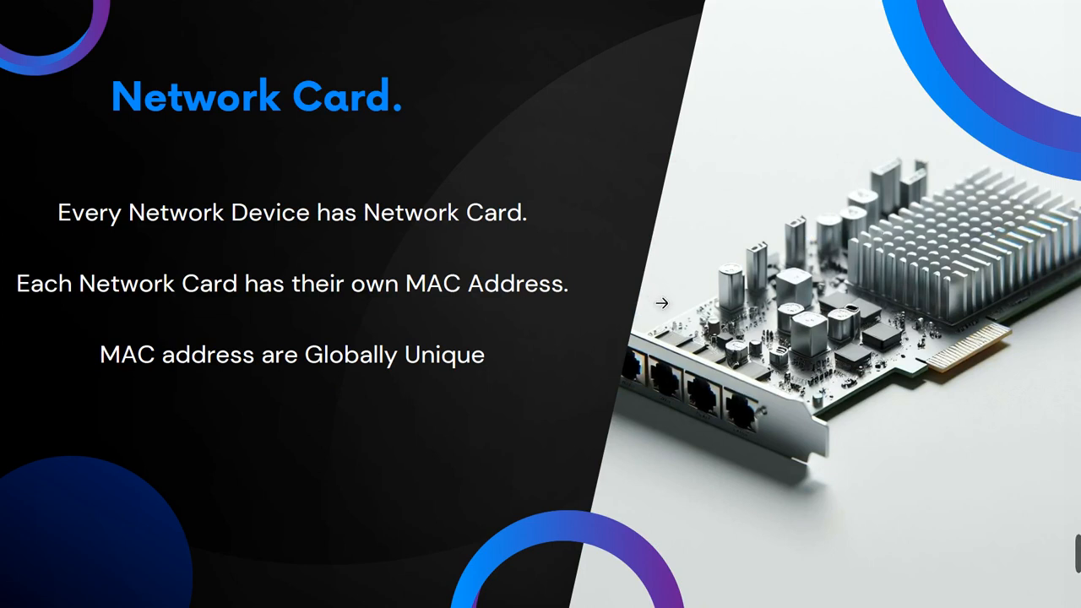
{"action": "mouse_move", "coordinate": [829, 342]}
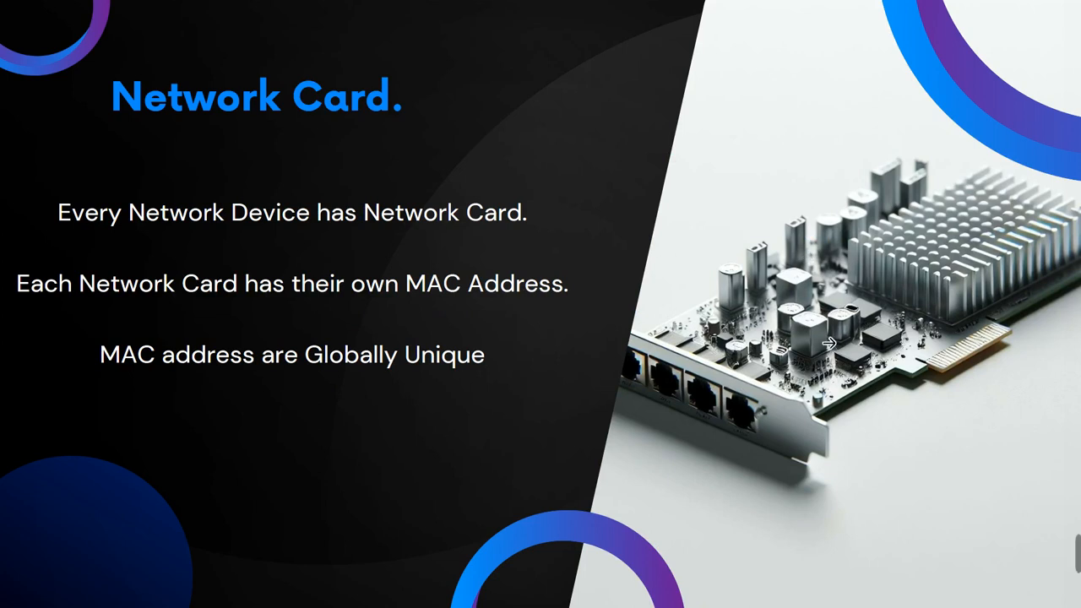
{"action": "mouse_move", "coordinate": [706, 321]}
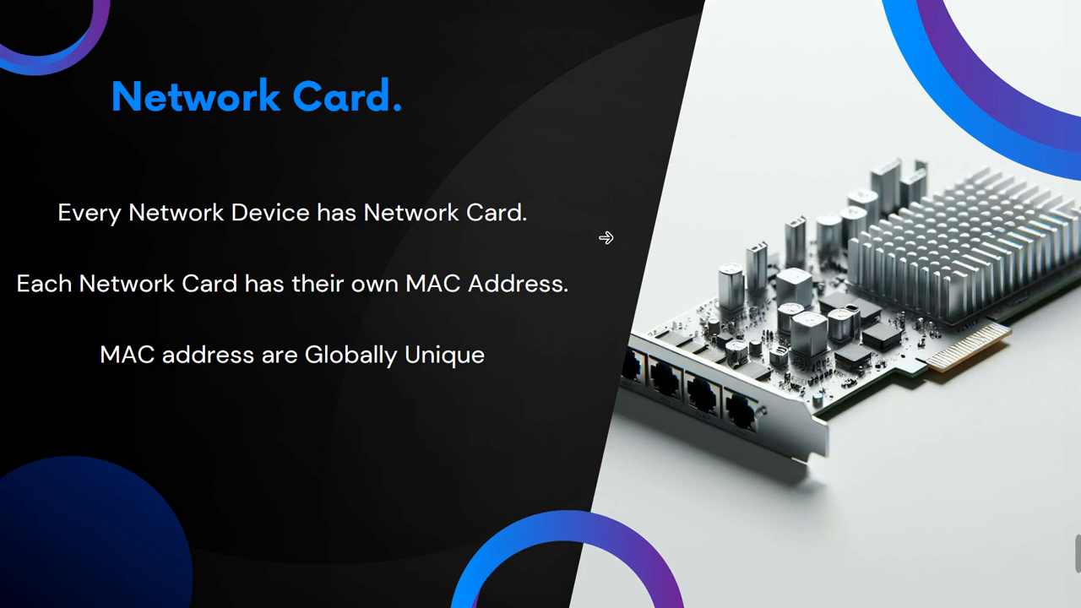
{"action": "mouse_move", "coordinate": [615, 300]}
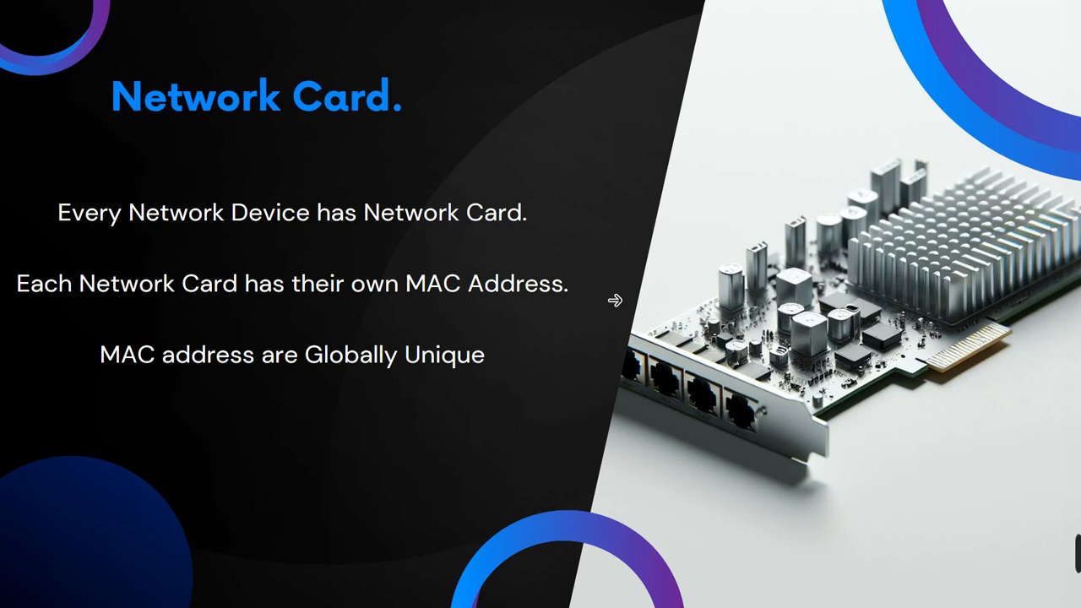
{"action": "mouse_move", "coordinate": [680, 315]}
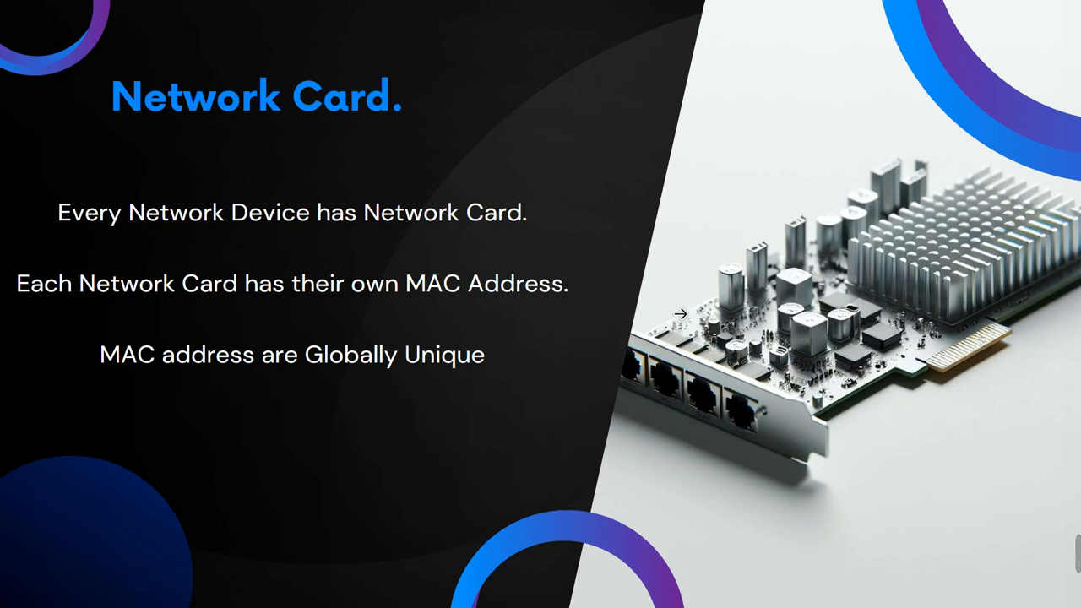
{"action": "mouse_move", "coordinate": [884, 389]}
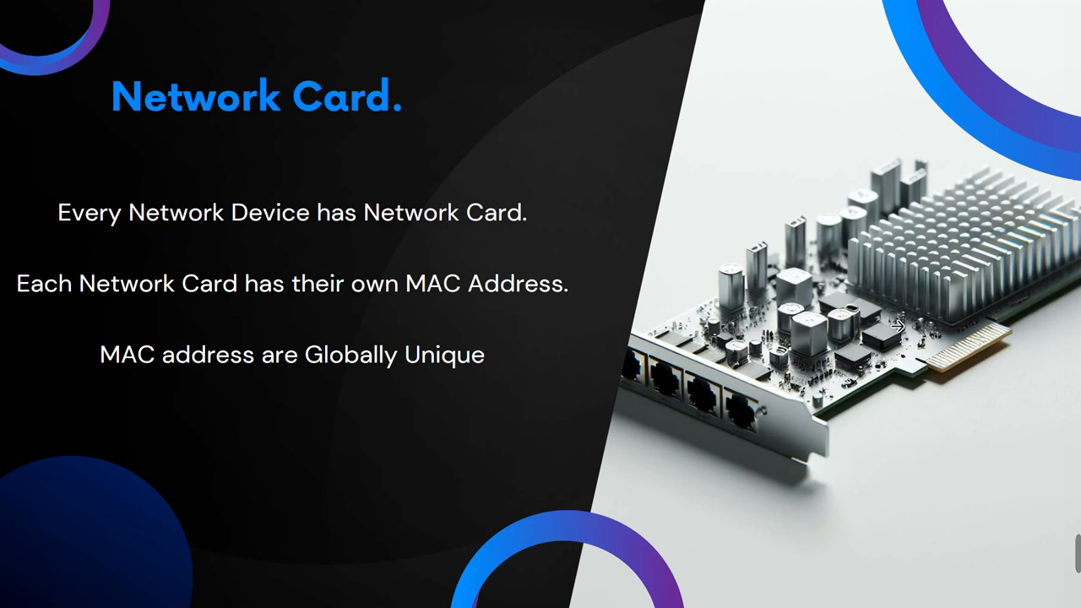
{"action": "mouse_move", "coordinate": [872, 260]}
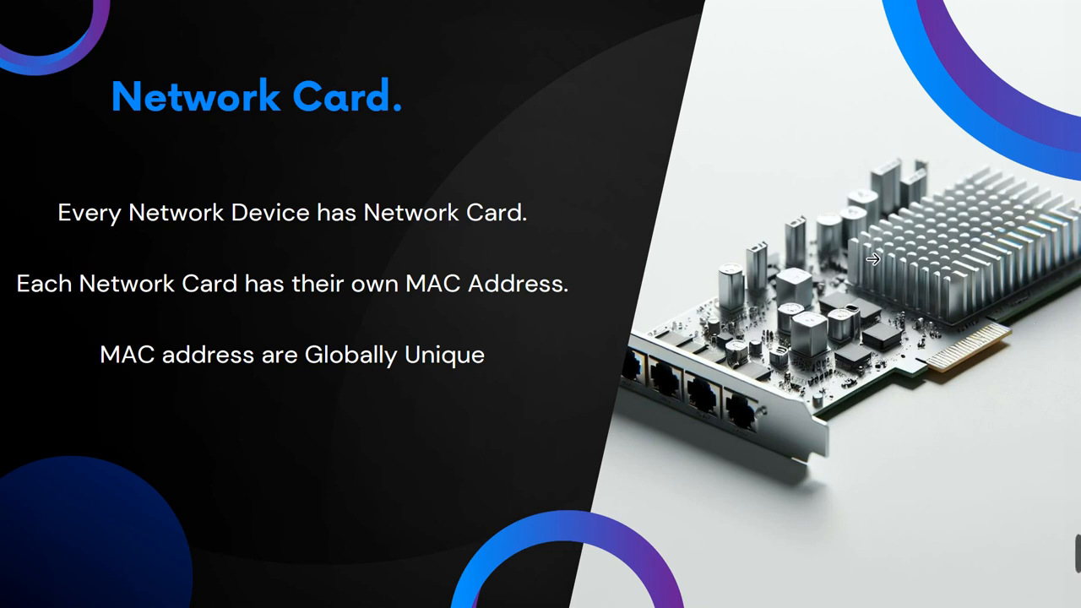
{"action": "mouse_move", "coordinate": [848, 336]}
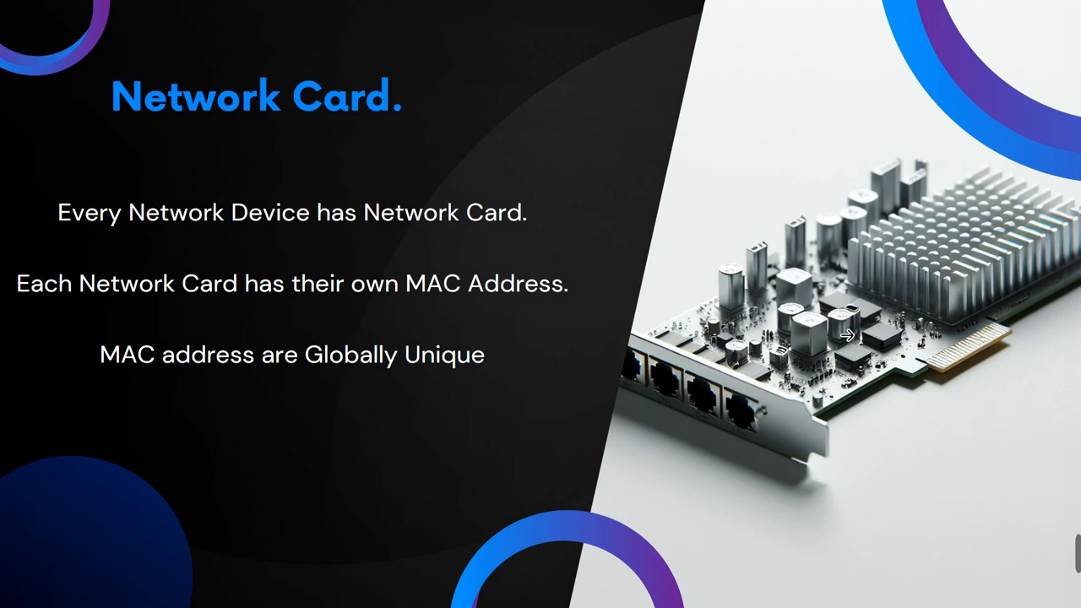
{"action": "mouse_move", "coordinate": [725, 323]}
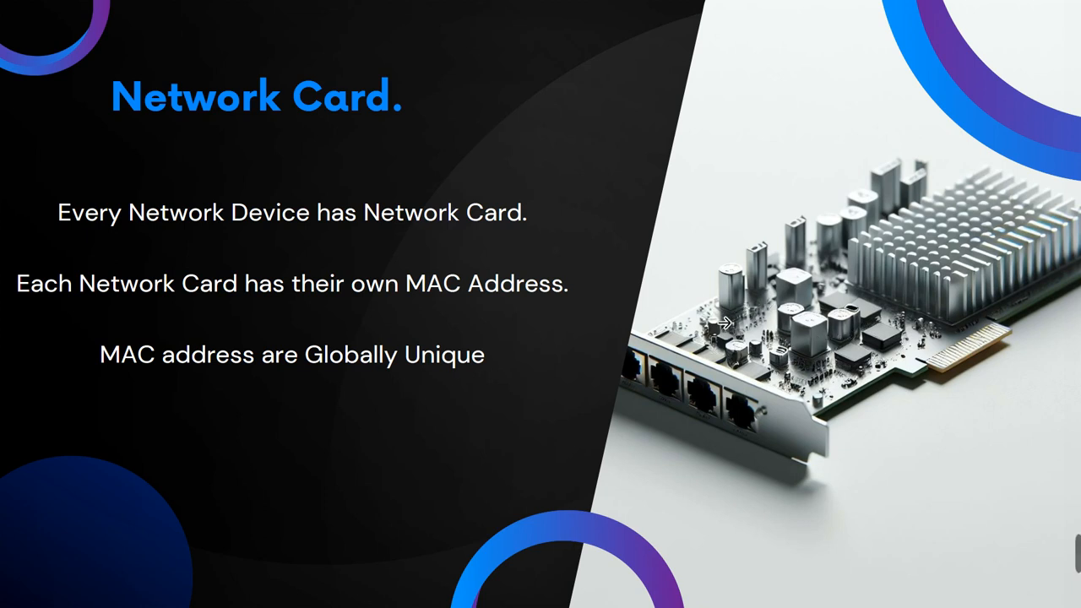
{"action": "mouse_move", "coordinate": [723, 345]}
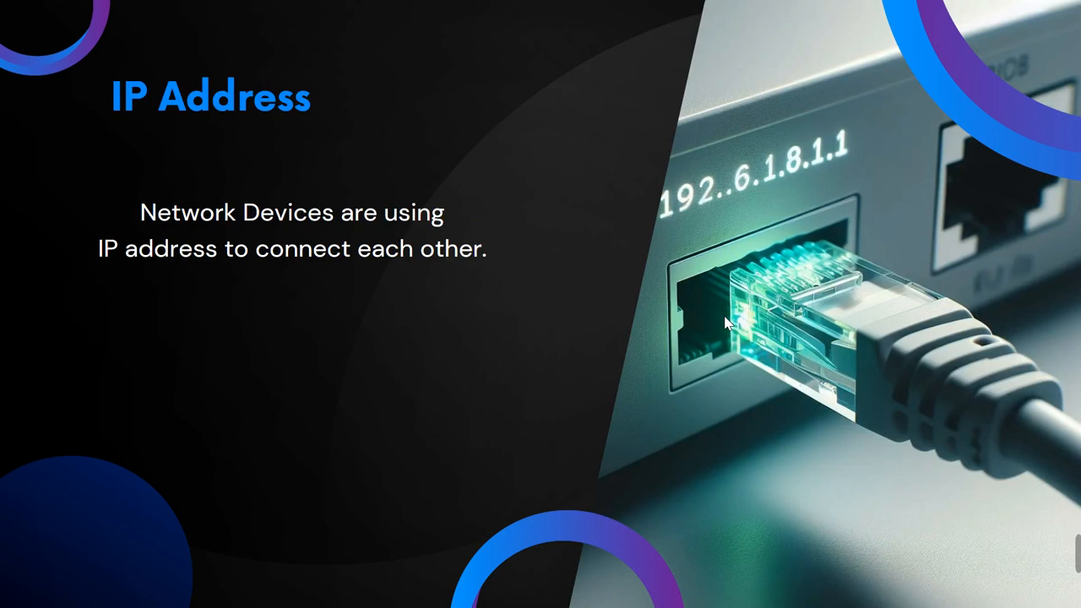
{"action": "mouse_move", "coordinate": [725, 329]}
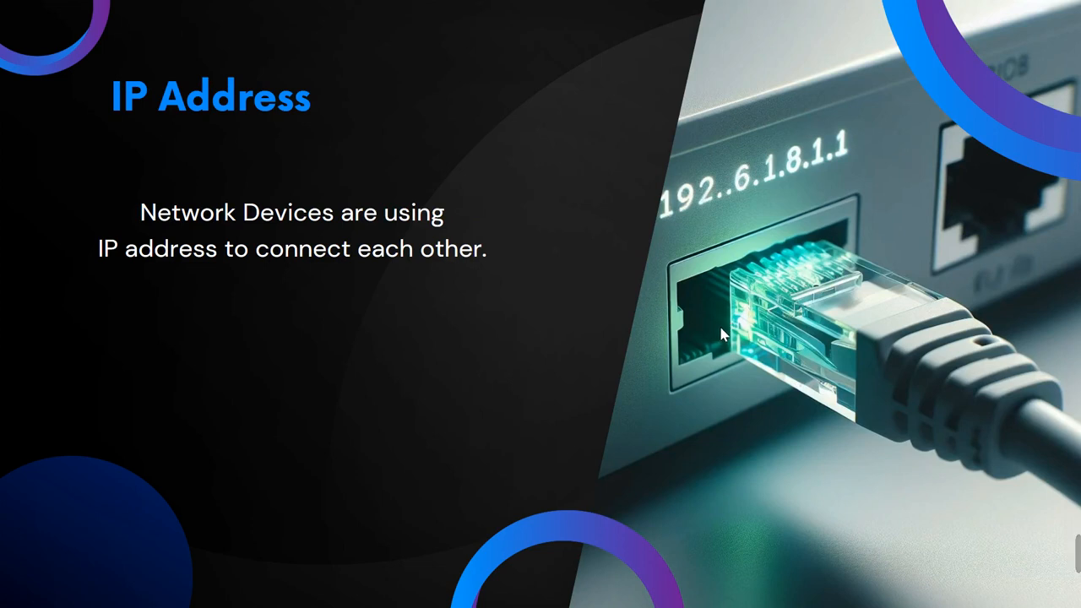
{"action": "mouse_move", "coordinate": [709, 338]}
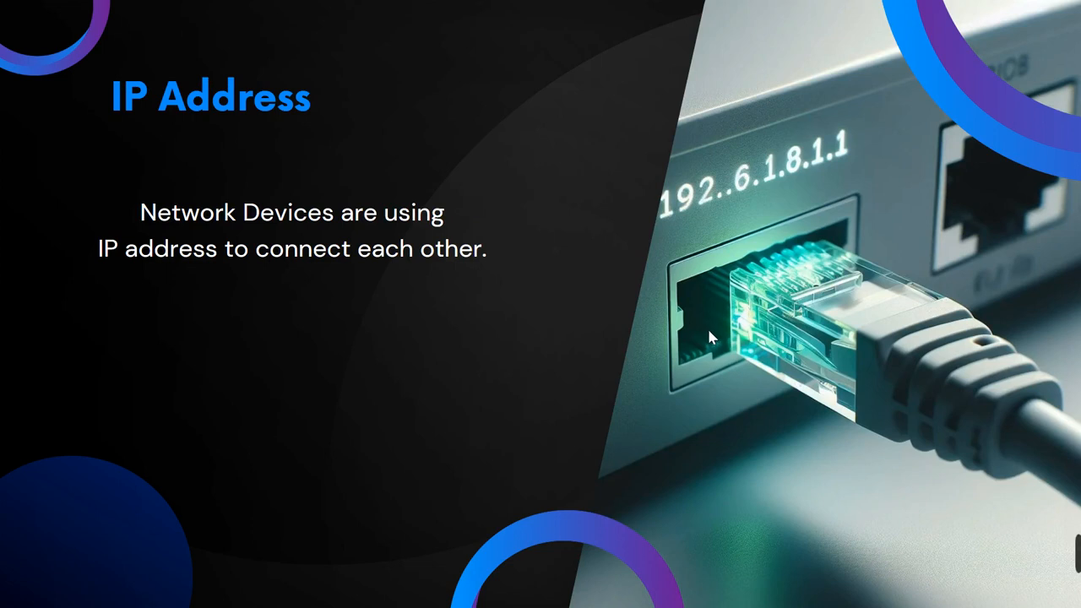
{"action": "mouse_move", "coordinate": [414, 333]}
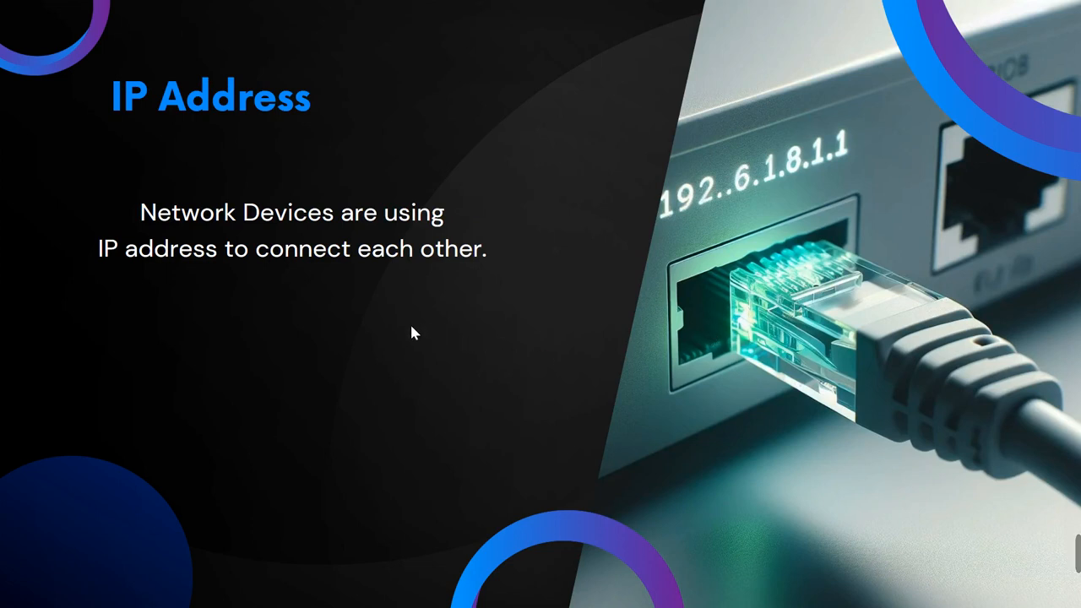
{"action": "mouse_move", "coordinate": [678, 389]}
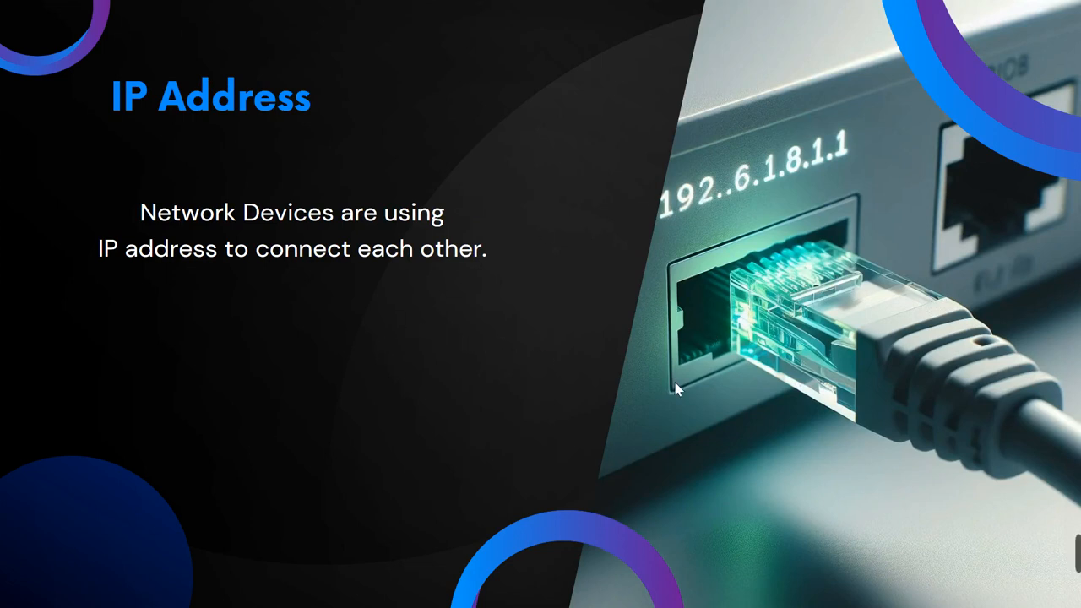
{"action": "mouse_move", "coordinate": [668, 351]}
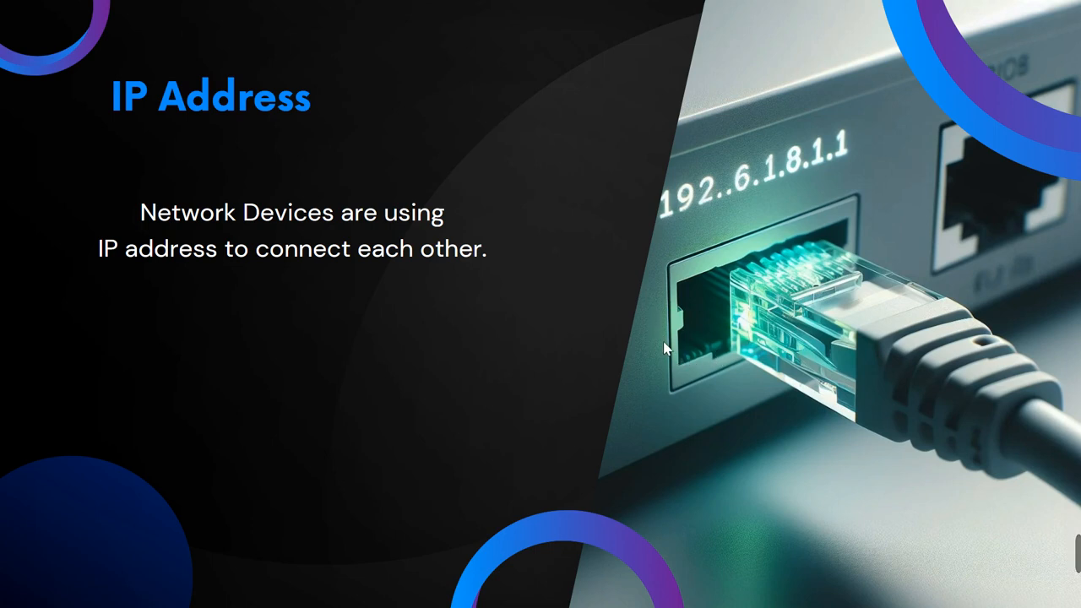
{"action": "mouse_move", "coordinate": [735, 296]}
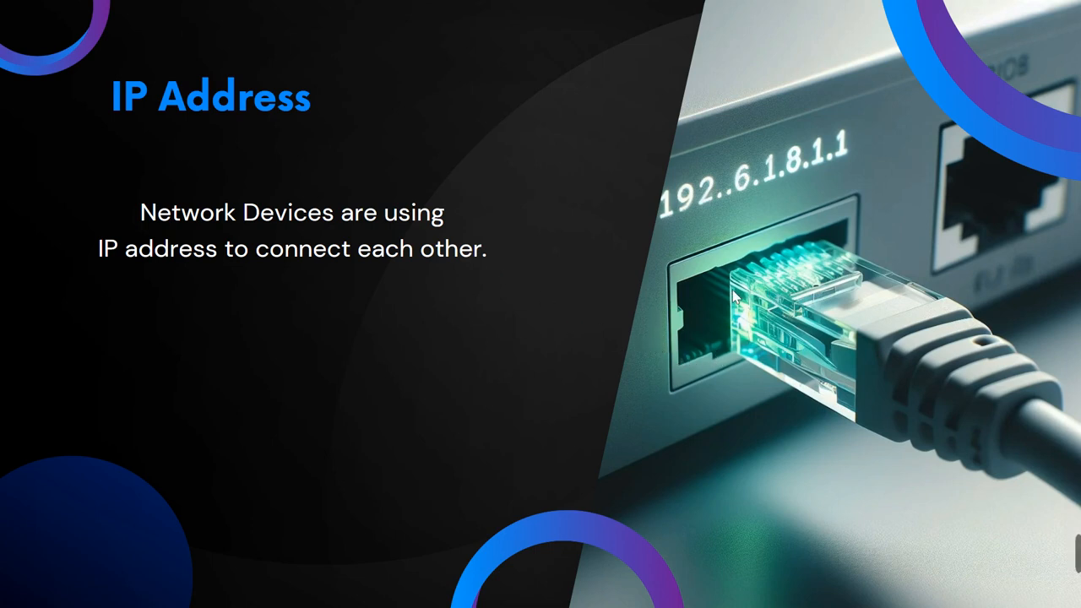
{"action": "mouse_move", "coordinate": [651, 351]}
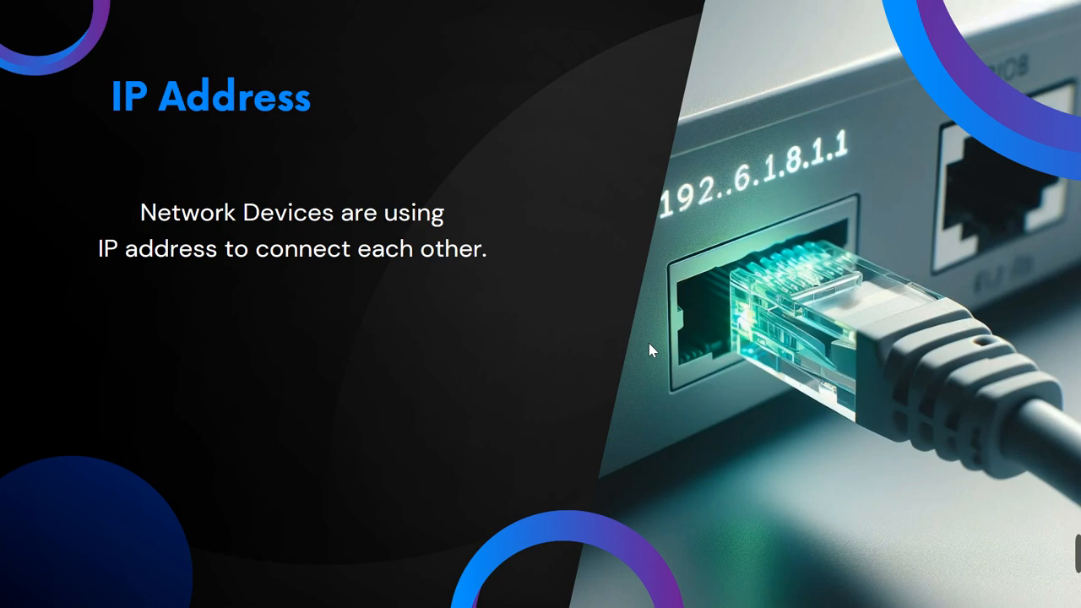
{"action": "mouse_move", "coordinate": [452, 383]}
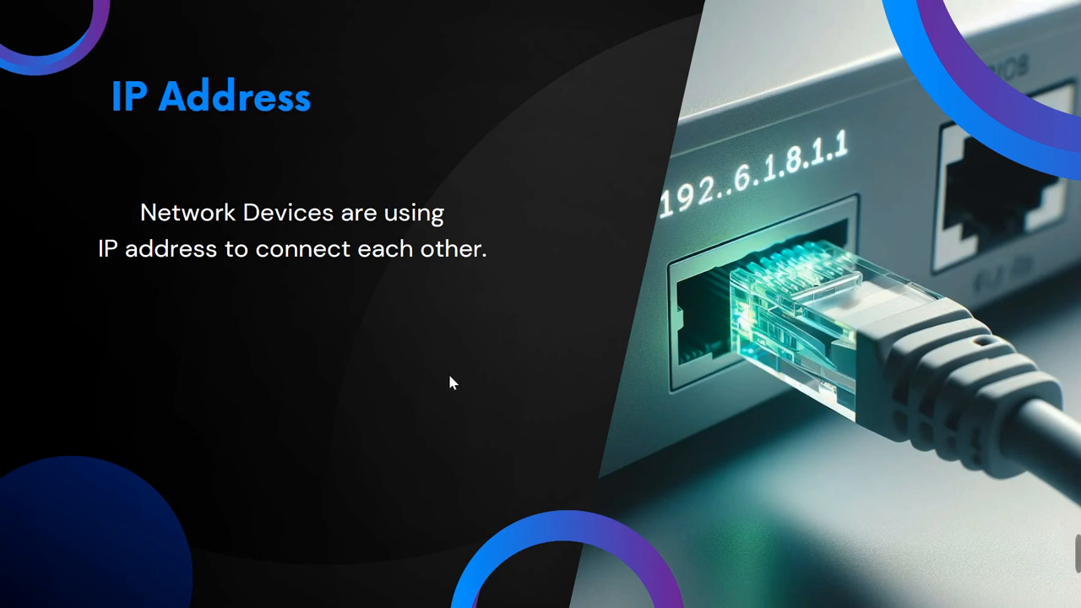
{"action": "mouse_move", "coordinate": [532, 406]}
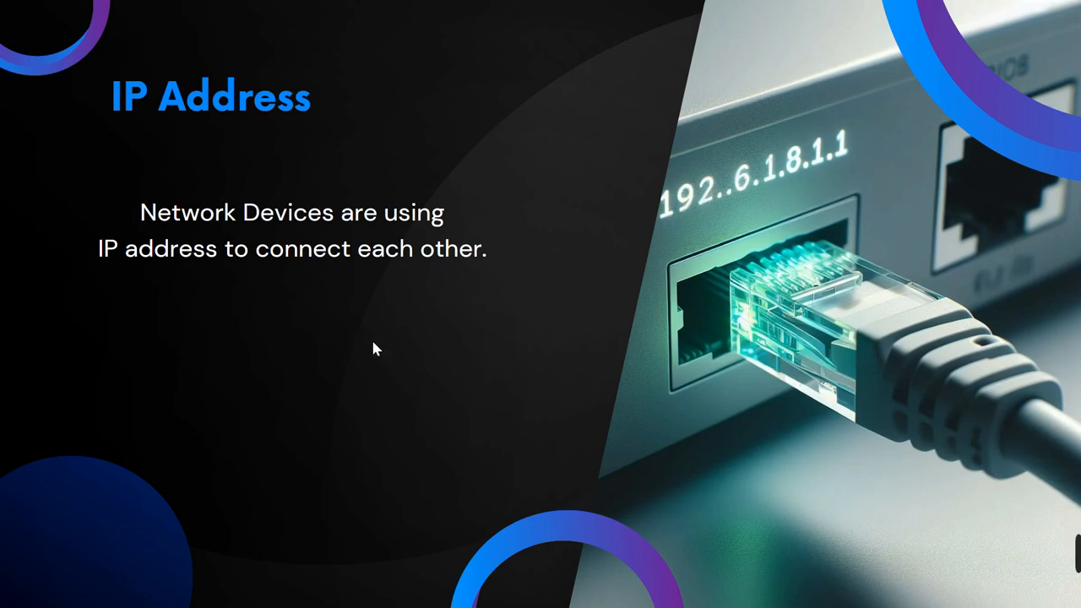
{"action": "mouse_move", "coordinate": [476, 343]}
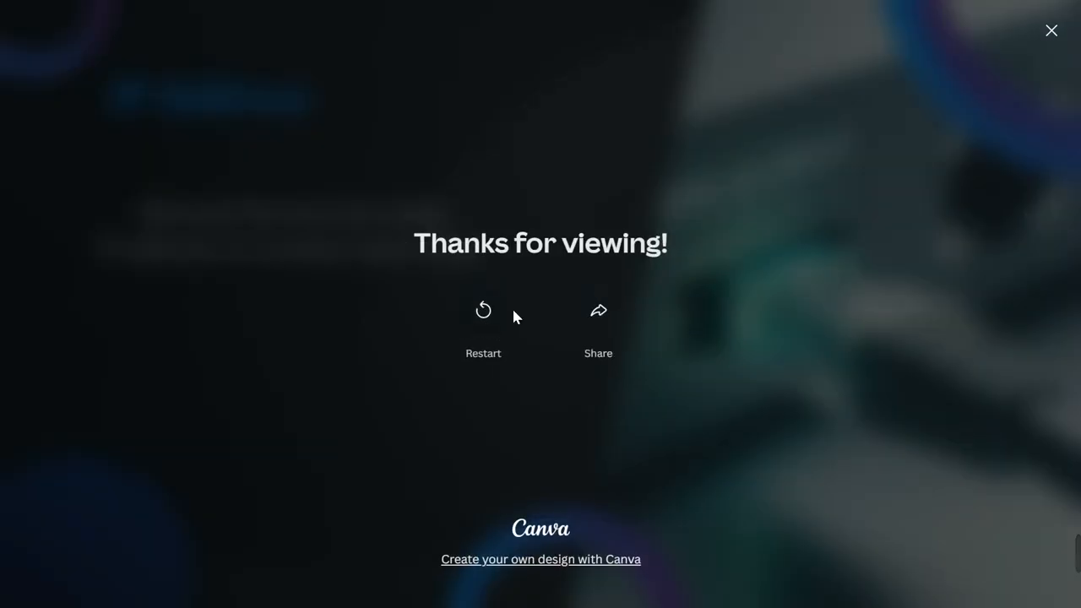
{"action": "mouse_move", "coordinate": [454, 288]}
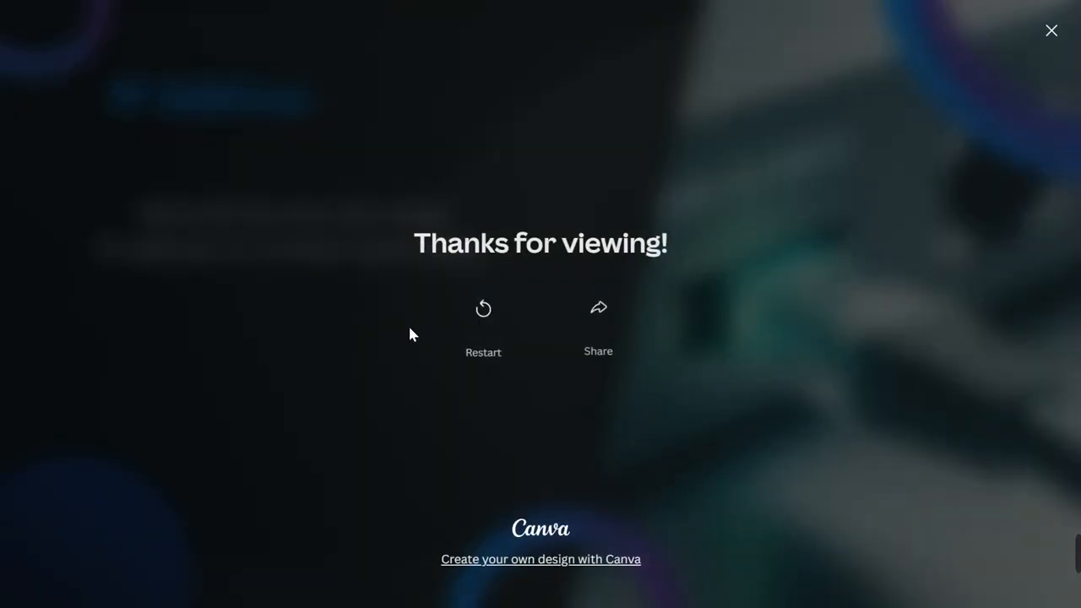
Step: Leave the Thanks for viewing end screen to return to the Network Card slide on MAC addresses
{"action": "left_click", "coordinate": [482, 321]}
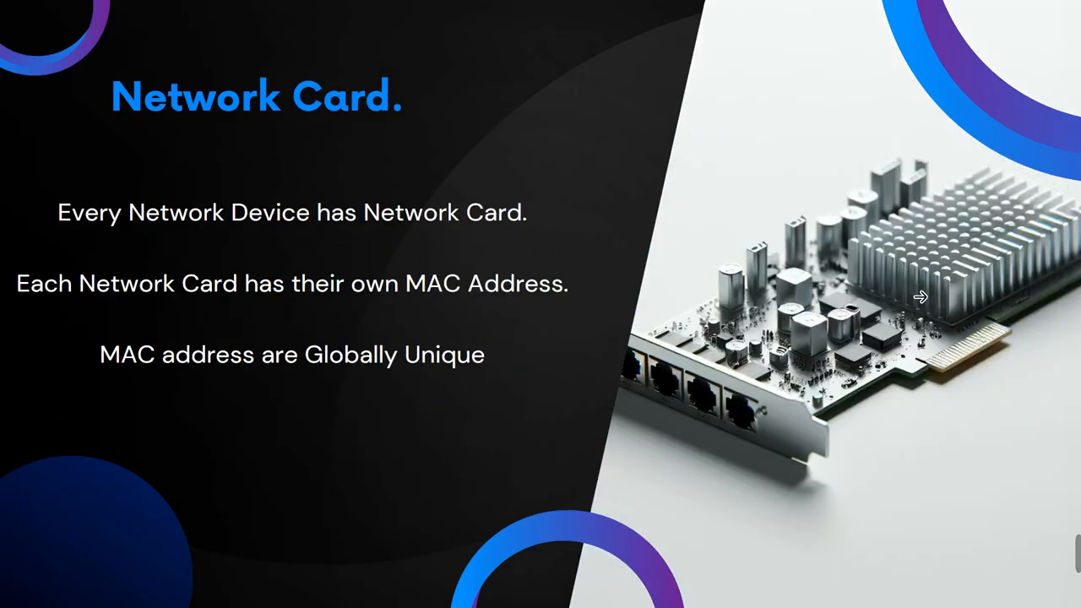
{"action": "key", "text": "Right"}
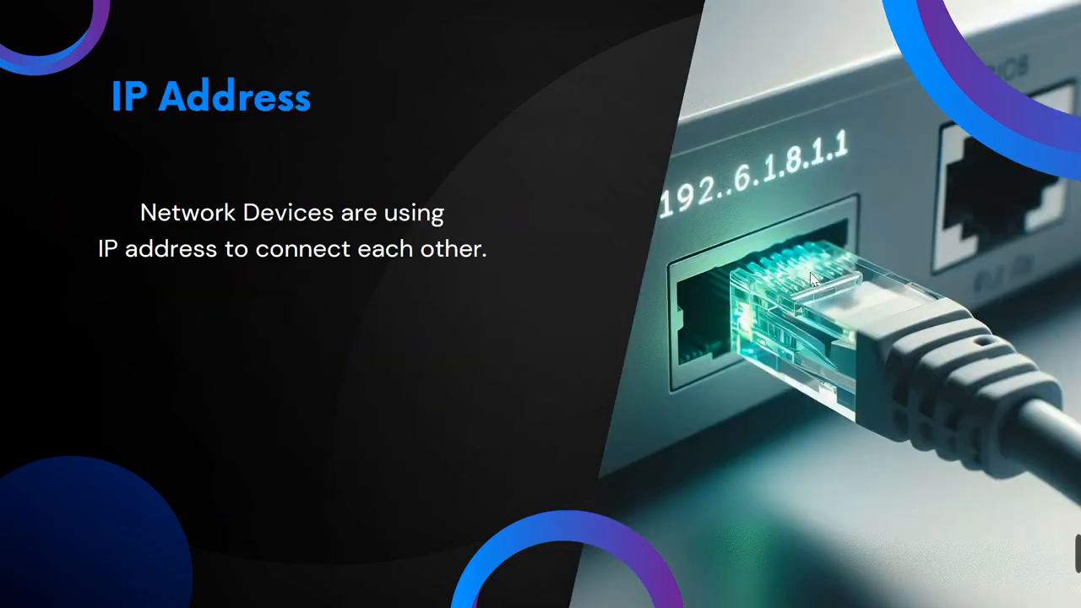
{"action": "mouse_move", "coordinate": [663, 372]}
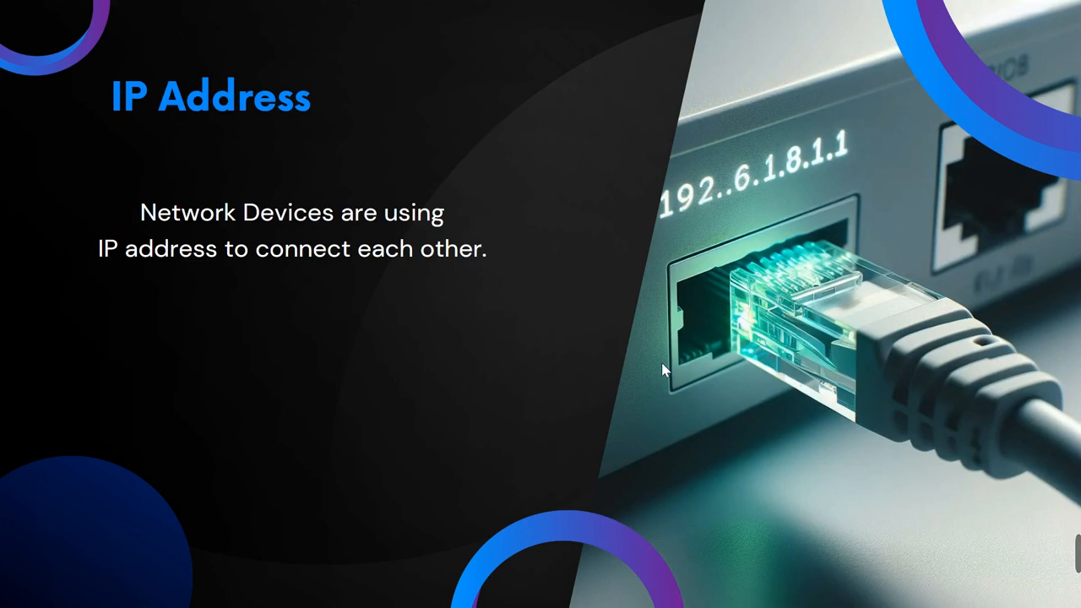
{"action": "mouse_move", "coordinate": [676, 262]}
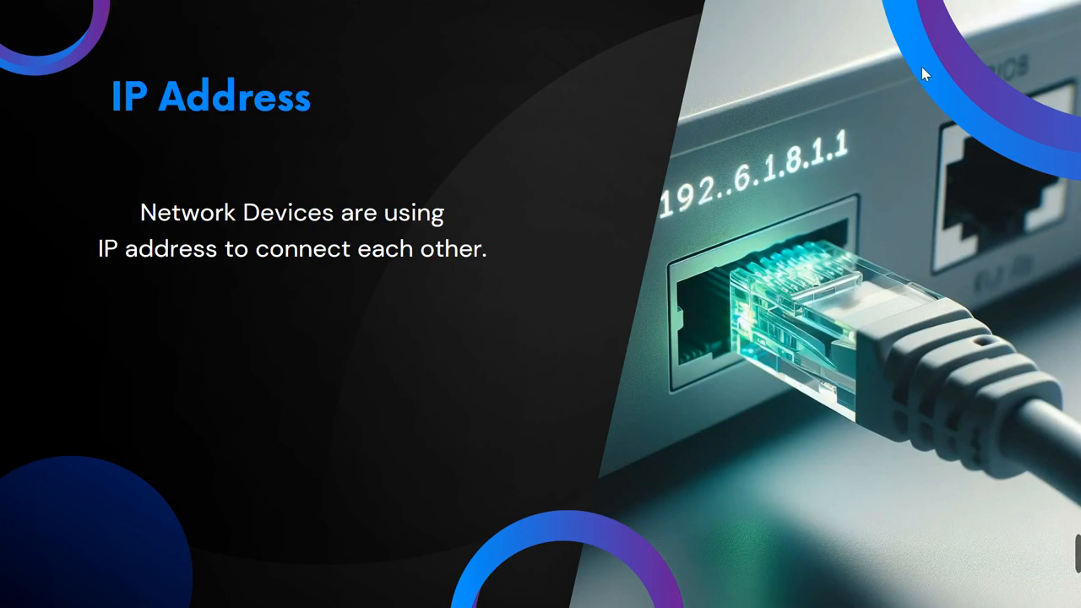
{"action": "mouse_move", "coordinate": [634, 220]}
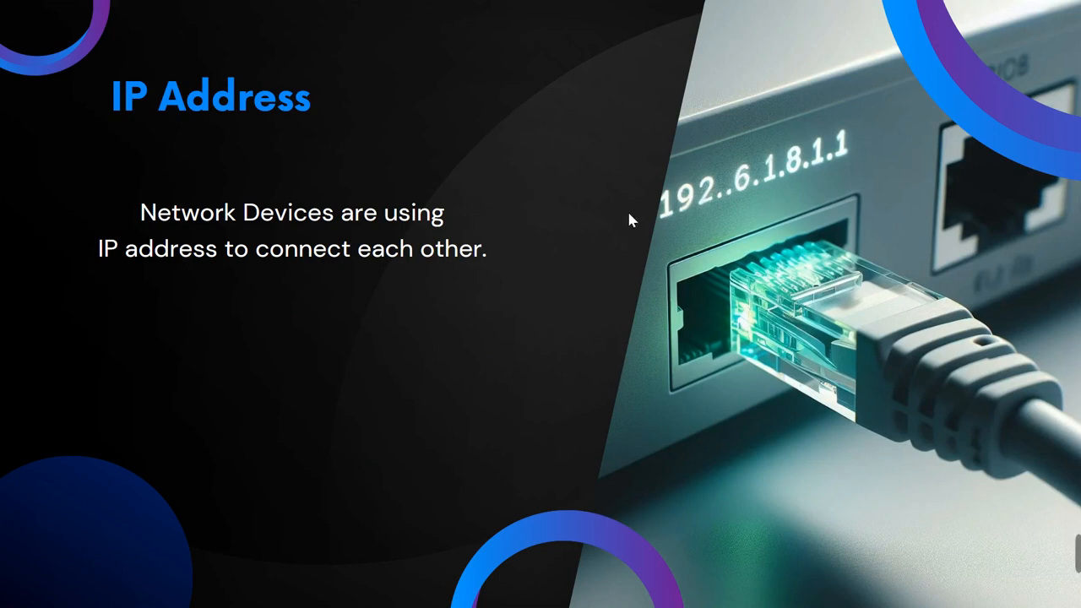
{"action": "mouse_move", "coordinate": [607, 312]}
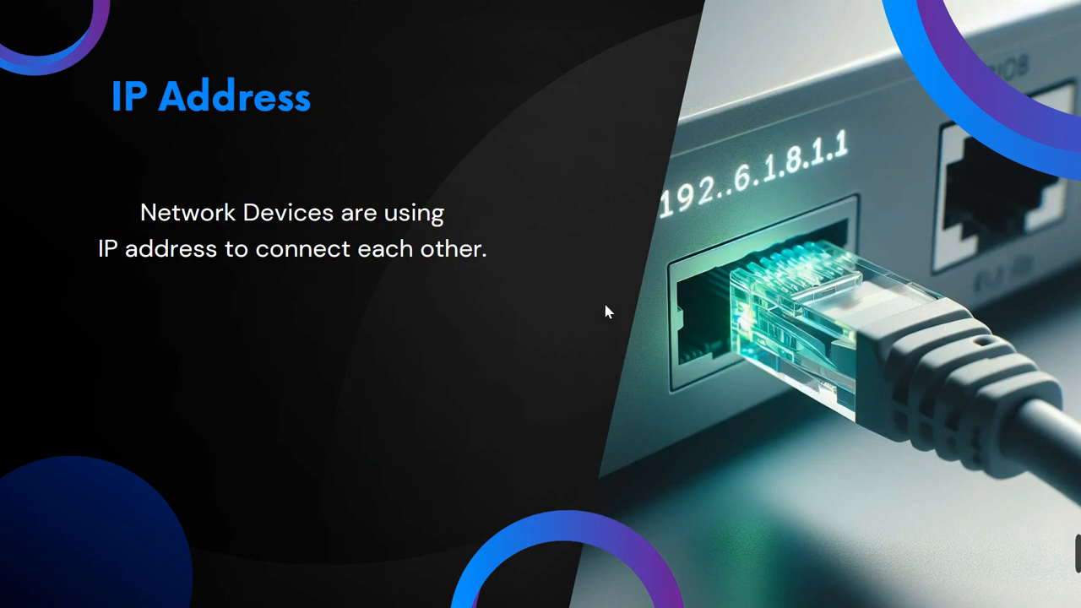
{"action": "mouse_move", "coordinate": [820, 378]}
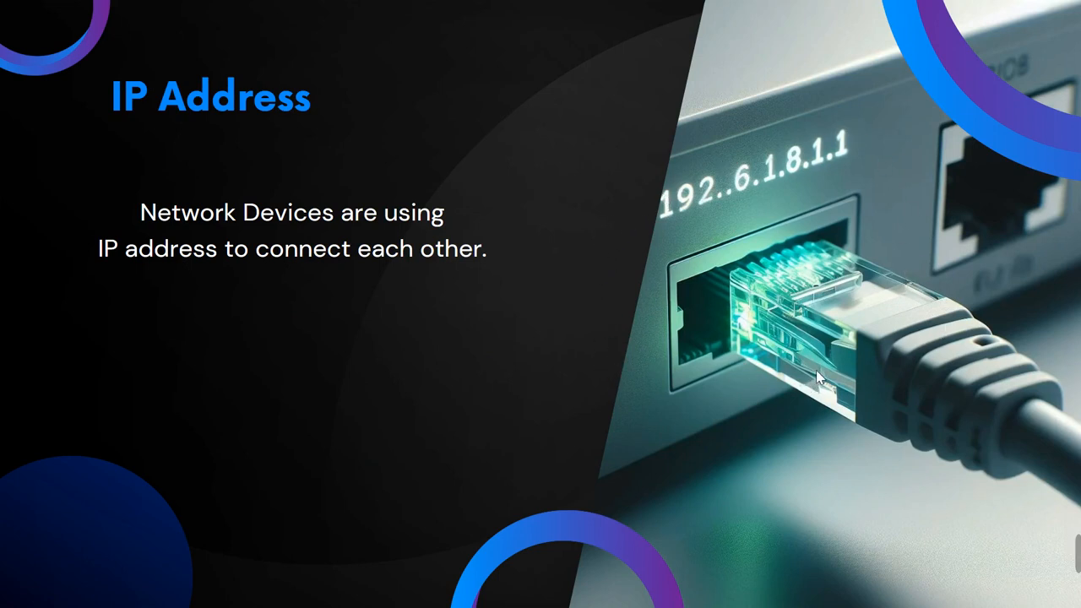
{"action": "mouse_move", "coordinate": [659, 201]}
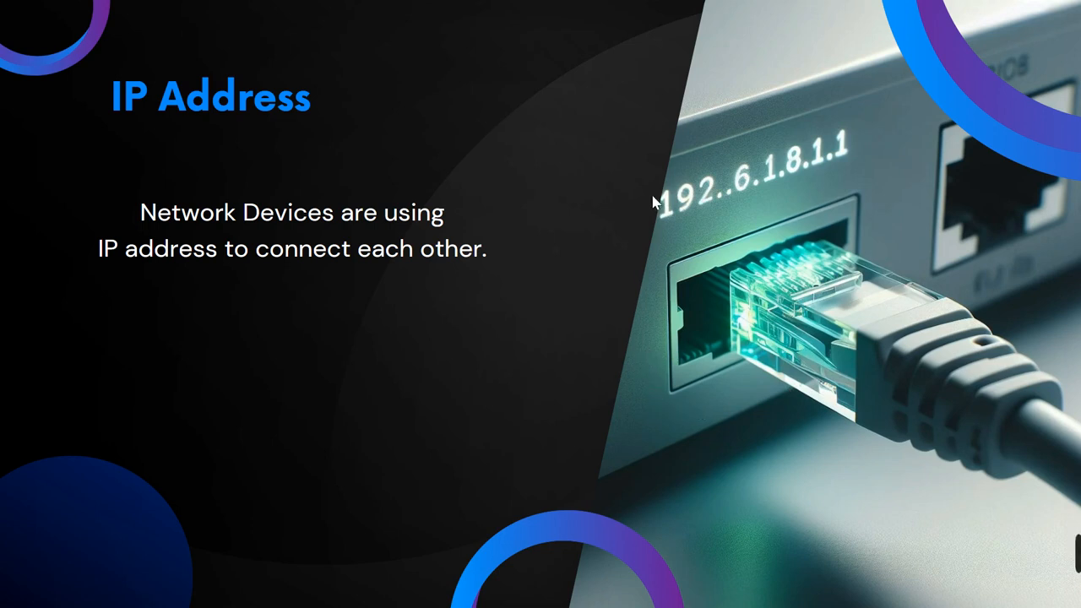
{"action": "mouse_move", "coordinate": [923, 282]}
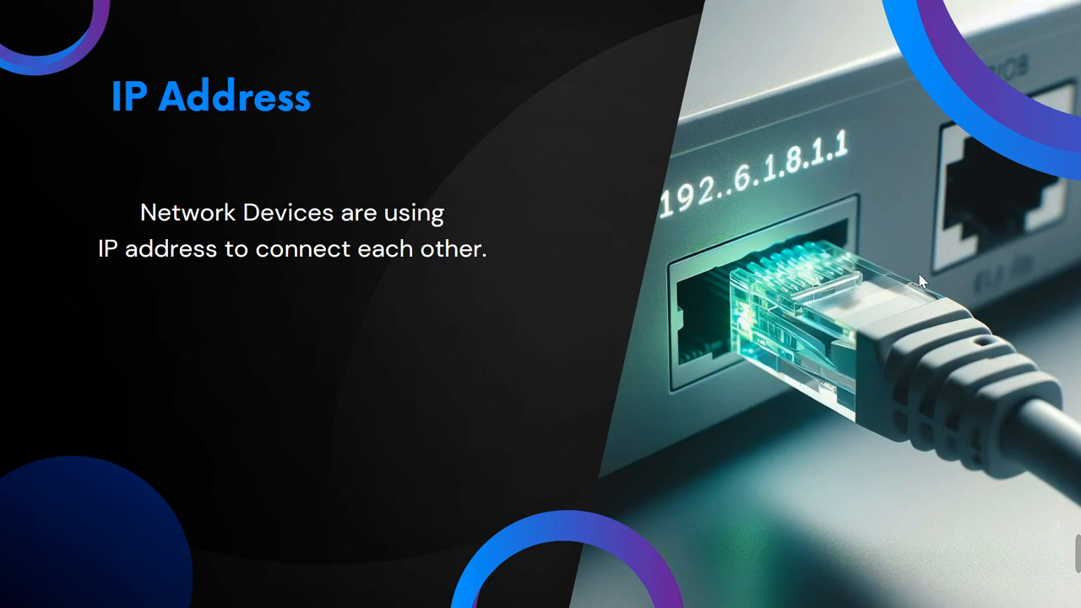
{"action": "mouse_move", "coordinate": [615, 361]}
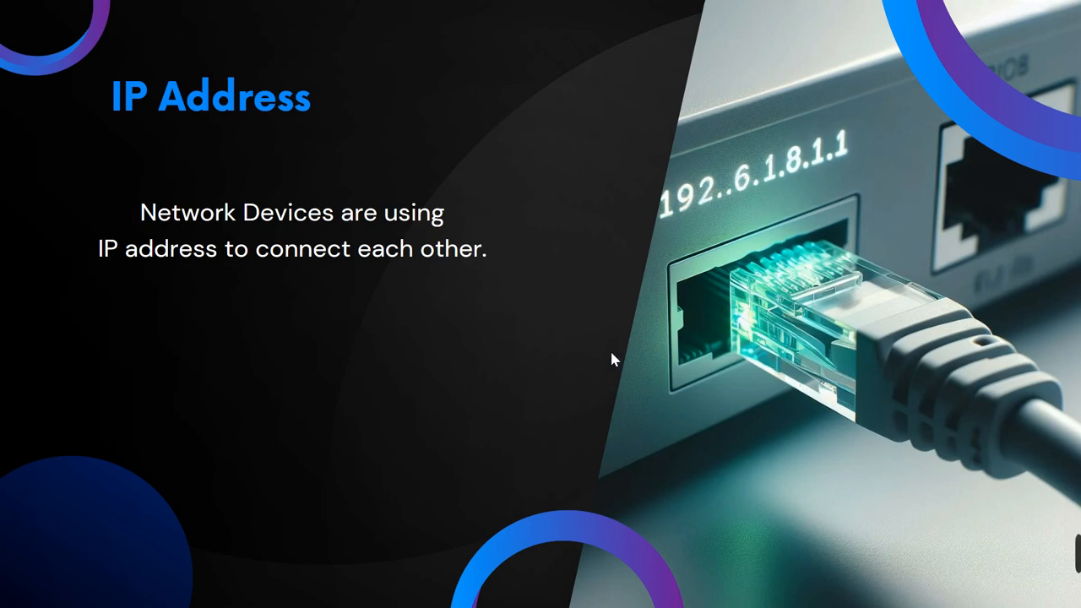
{"action": "mouse_move", "coordinate": [623, 214]}
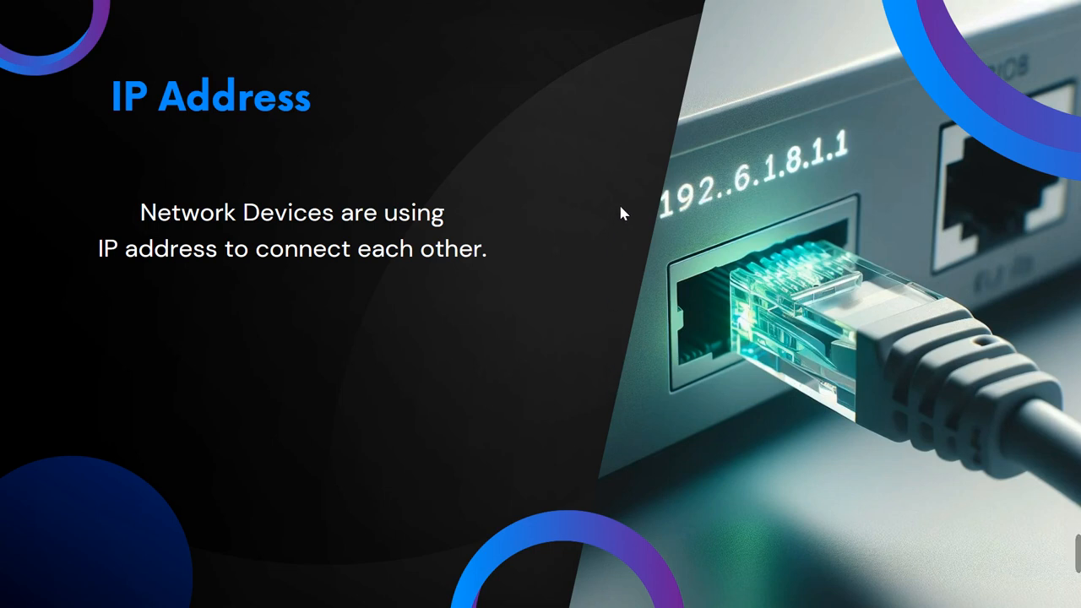
{"action": "mouse_move", "coordinate": [898, 267]}
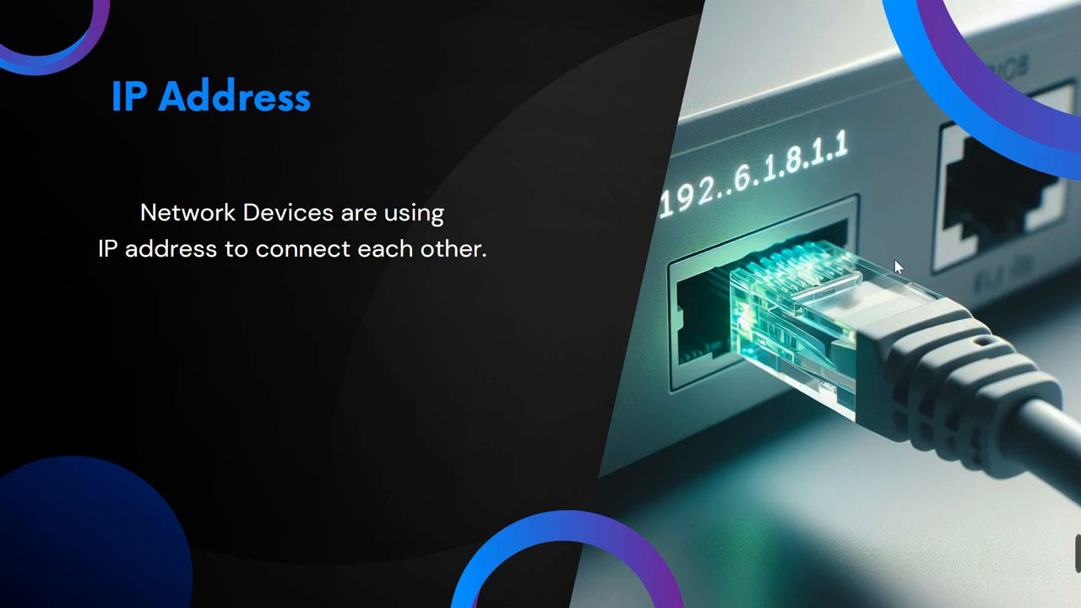
{"action": "mouse_move", "coordinate": [968, 182]}
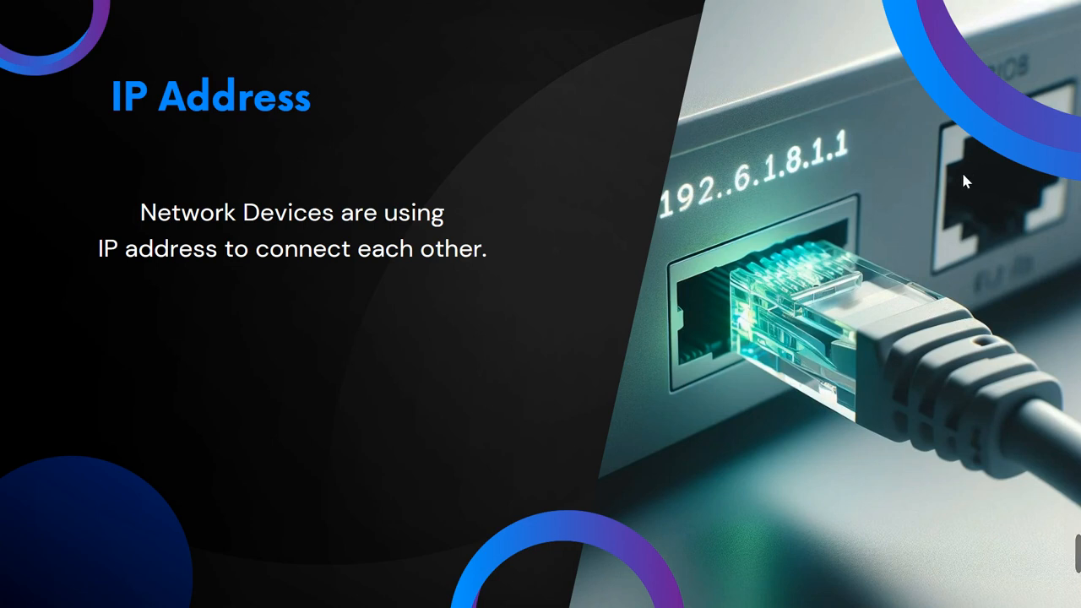
{"action": "mouse_move", "coordinate": [596, 311]}
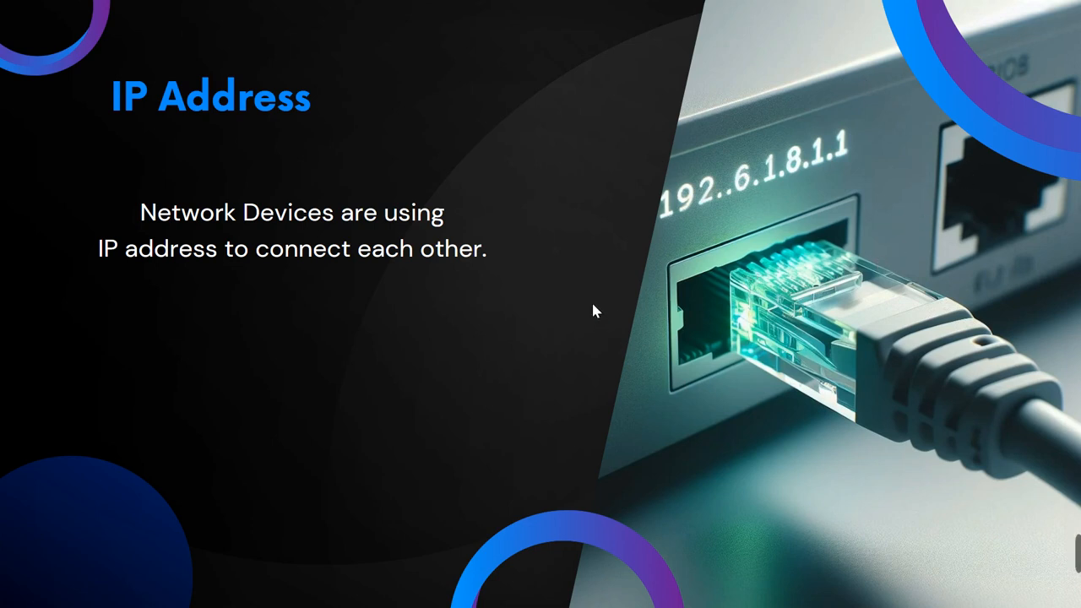
{"action": "mouse_move", "coordinate": [566, 324]}
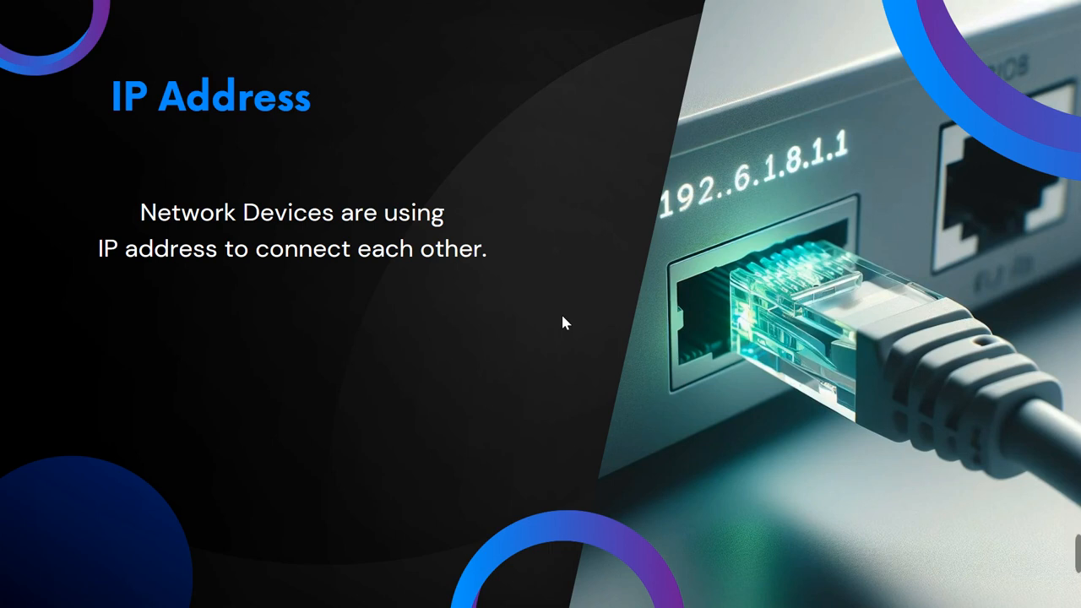
{"action": "mouse_move", "coordinate": [574, 328]}
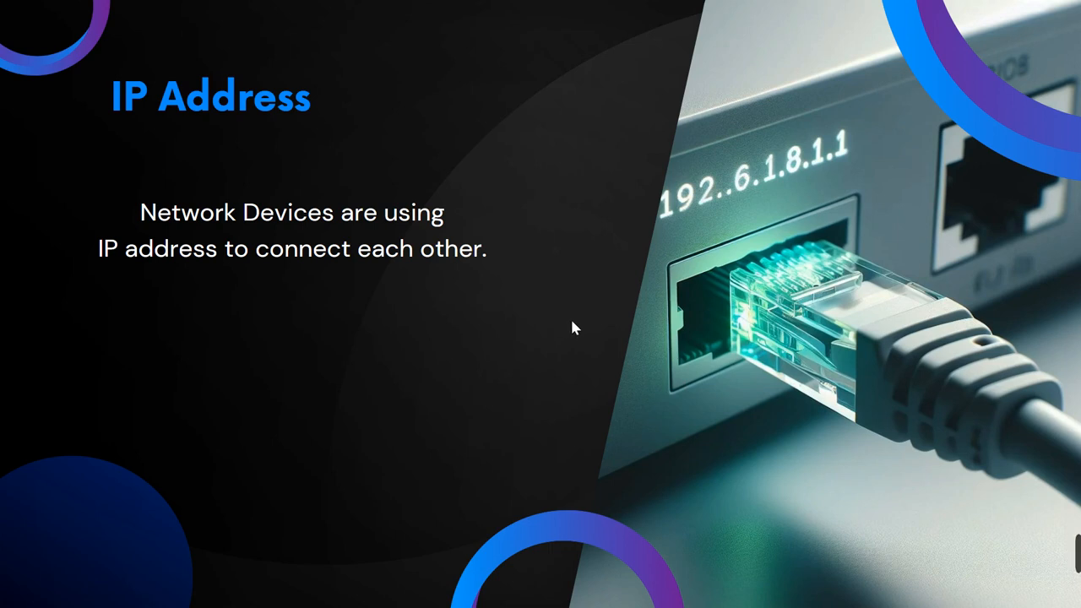
{"action": "mouse_move", "coordinate": [660, 319]}
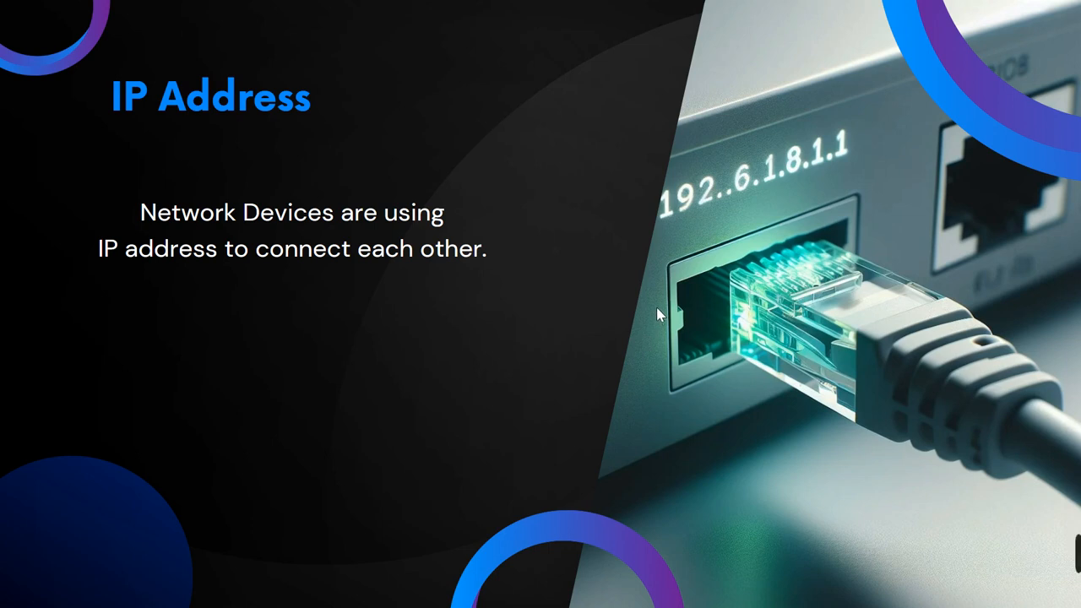
{"action": "mouse_move", "coordinate": [608, 278]}
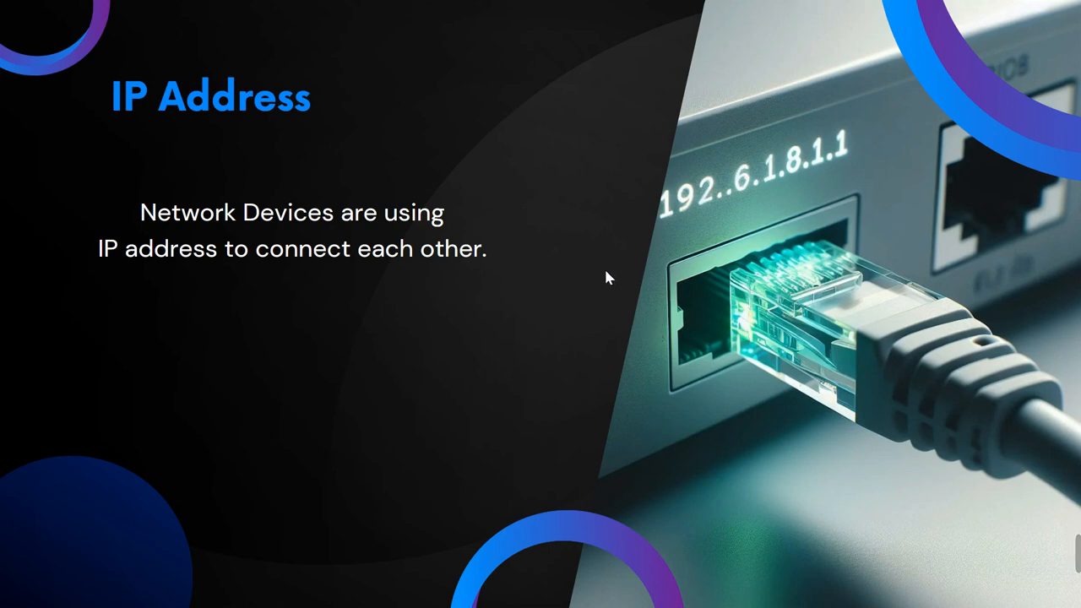
{"action": "mouse_move", "coordinate": [567, 290]}
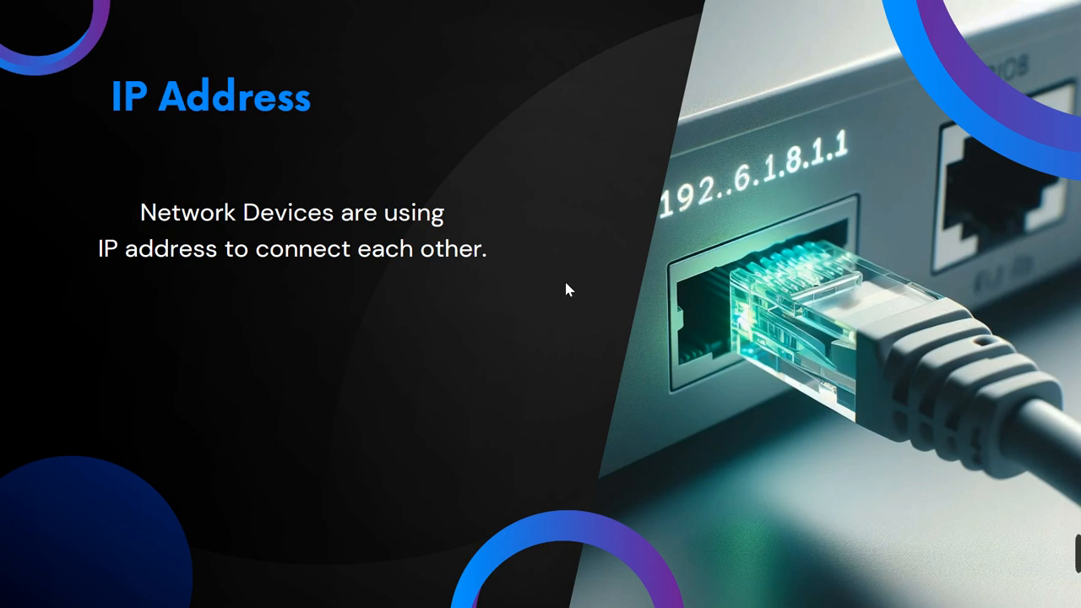
{"action": "mouse_move", "coordinate": [591, 294]}
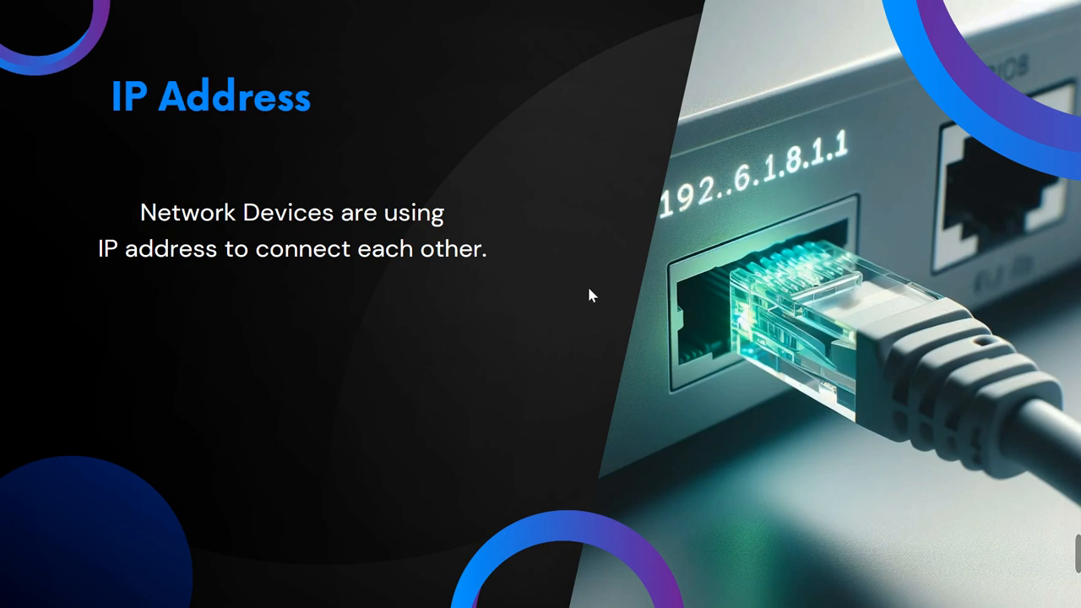
{"action": "mouse_move", "coordinate": [495, 299]}
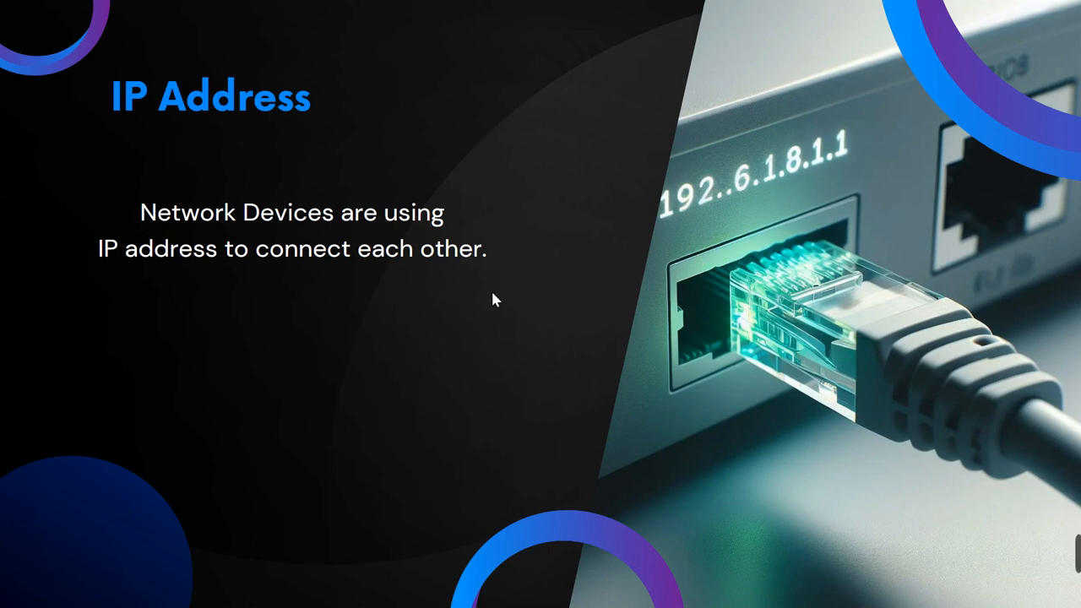
{"action": "mouse_move", "coordinate": [568, 248]}
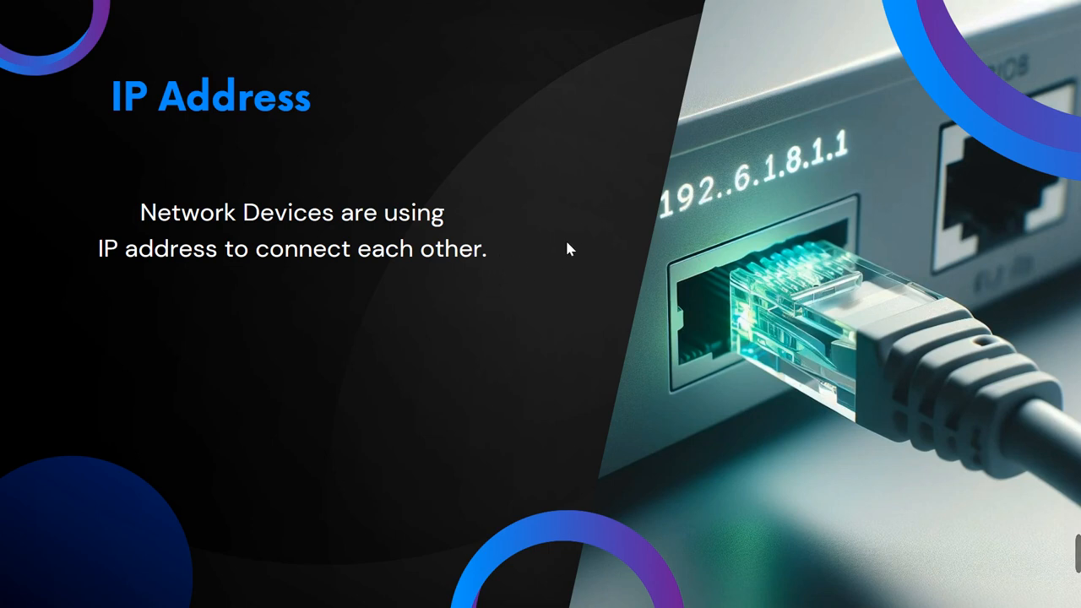
{"action": "mouse_move", "coordinate": [657, 203]}
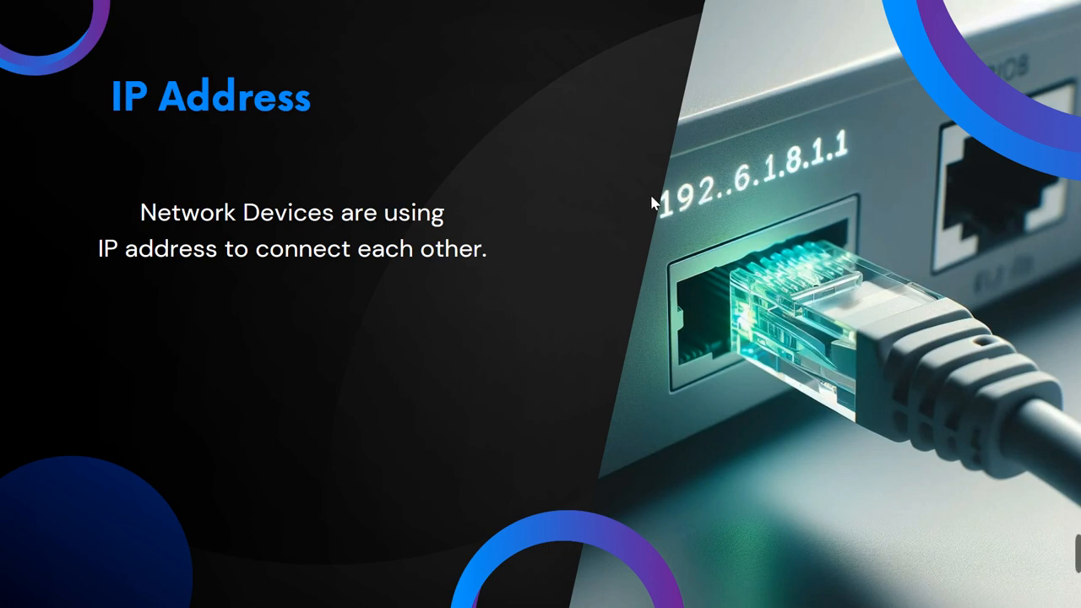
{"action": "mouse_move", "coordinate": [760, 249]}
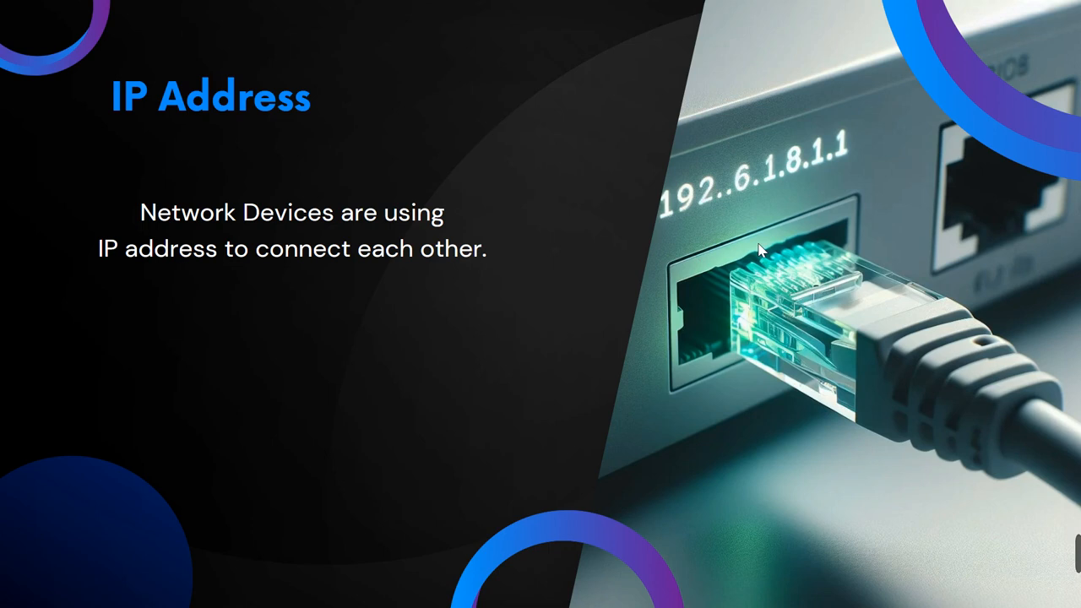
{"action": "mouse_move", "coordinate": [697, 202]}
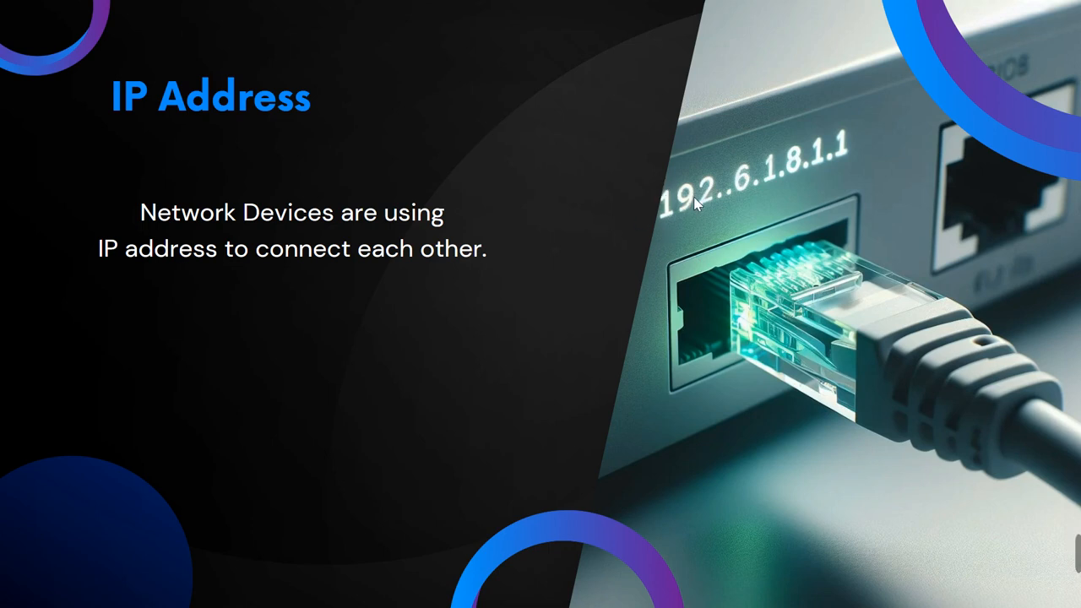
{"action": "mouse_move", "coordinate": [505, 283]}
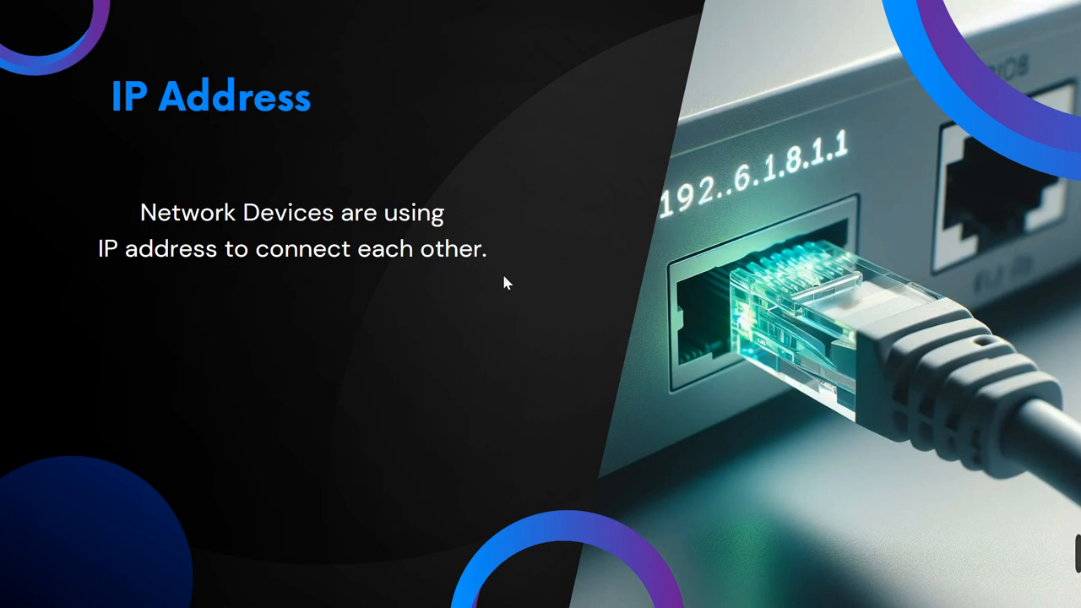